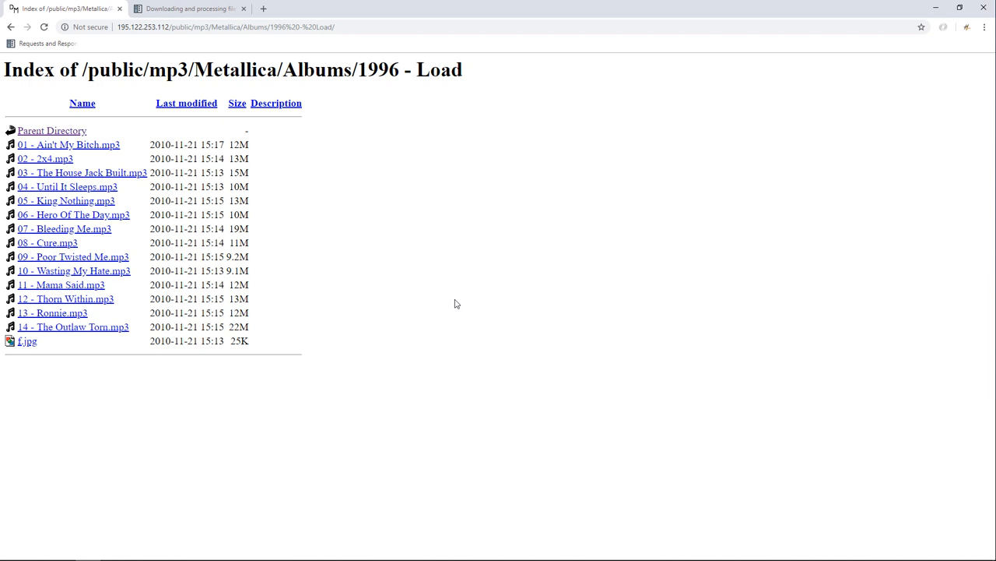
mouse_move(283, 267)
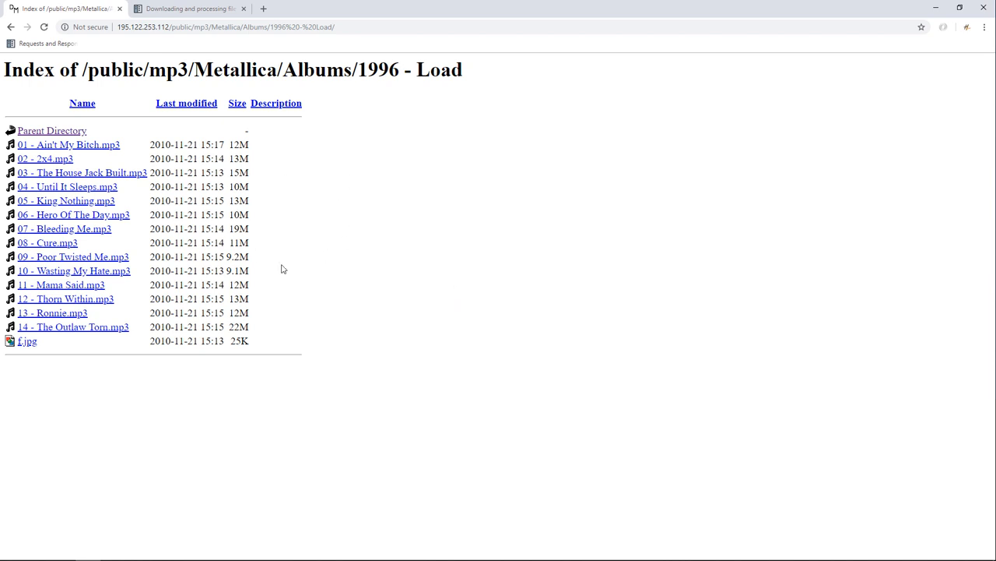
mouse_move(180, 42)
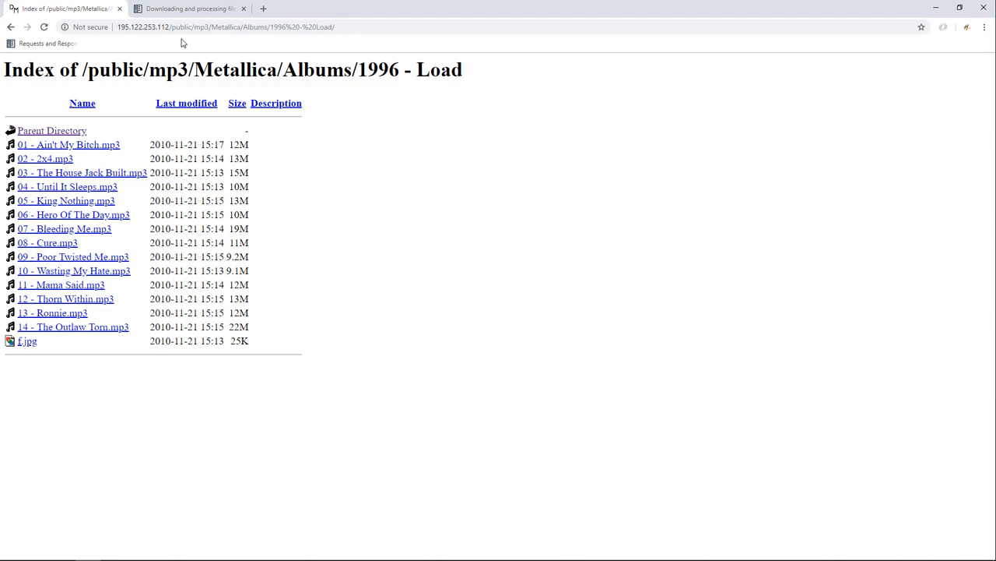
Review the Files Pipeline heading in the Scrapy docs, then return to the album listing.
left_click(187, 10)
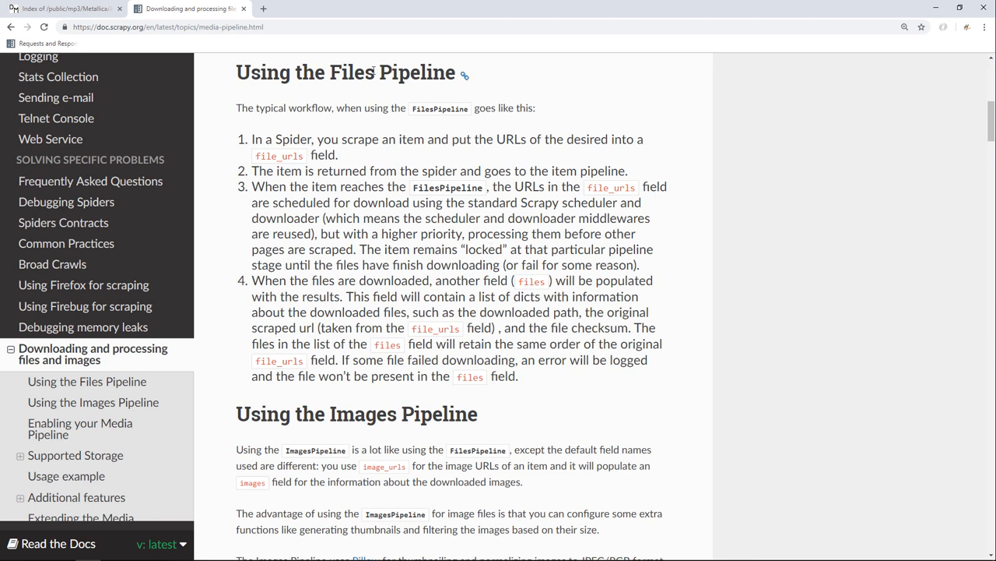
double_click(393, 72)
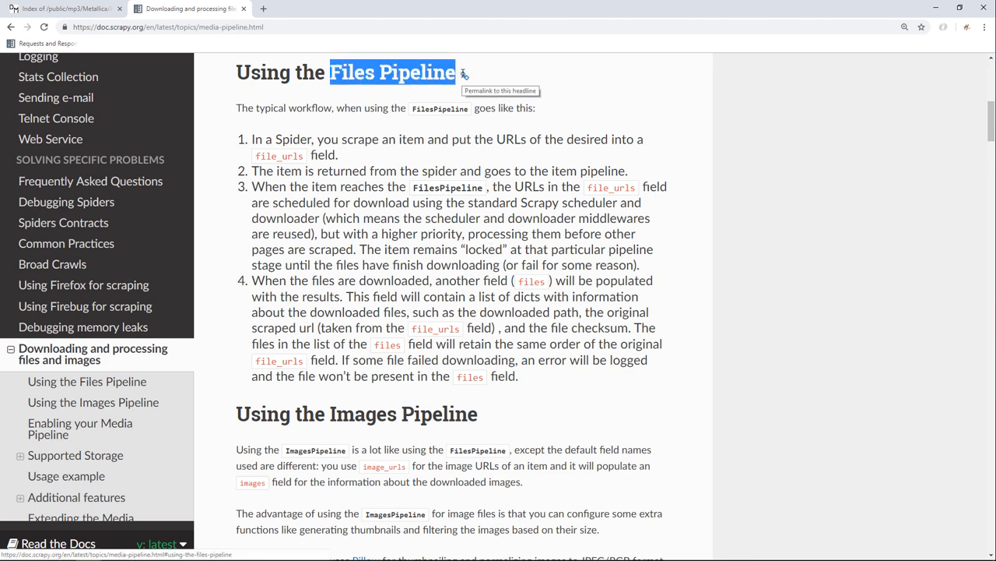
mouse_move(330, 402)
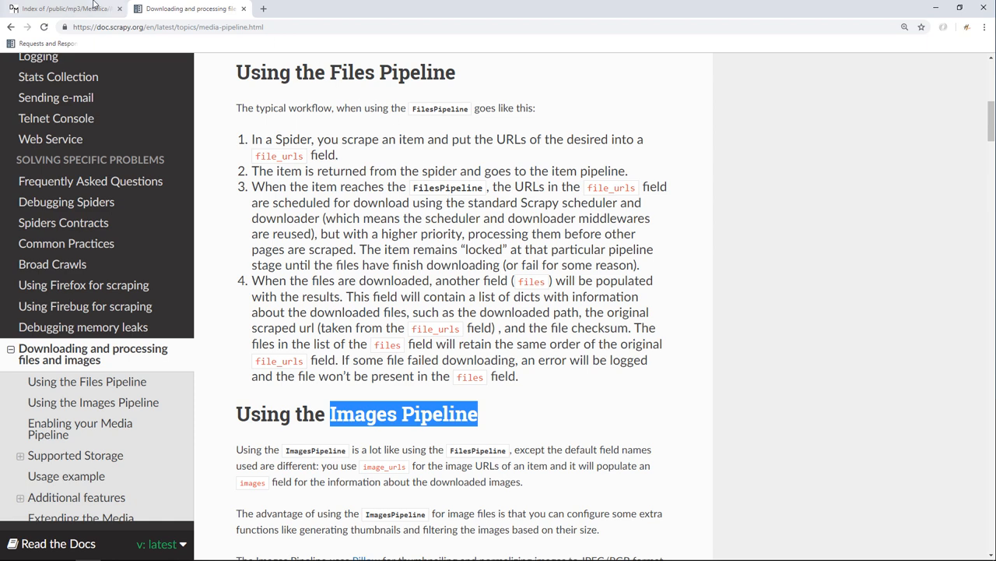
left_click(59, 9)
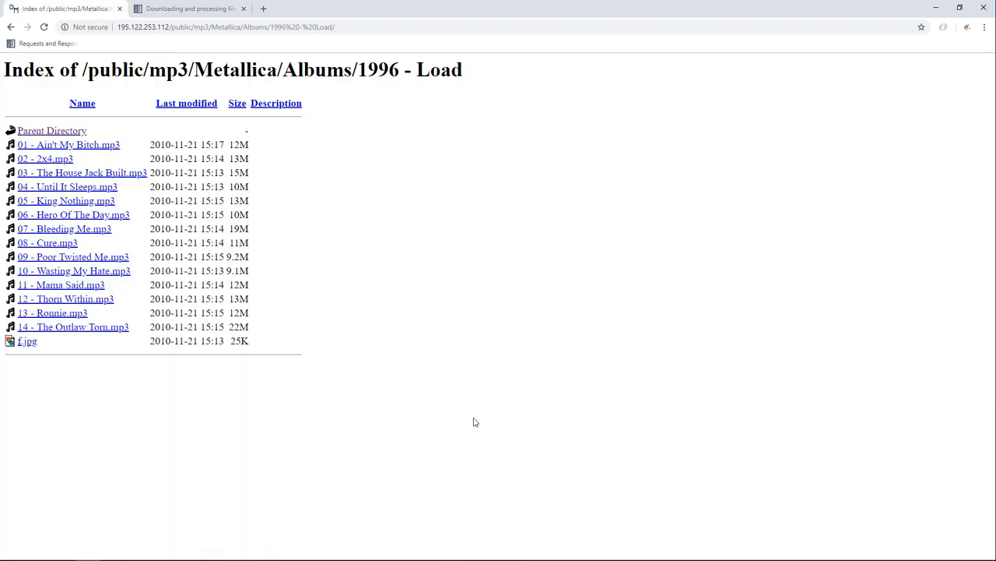
In DevTools, expand body > table > tbody > tr > td down to the first song link.
key("f12")
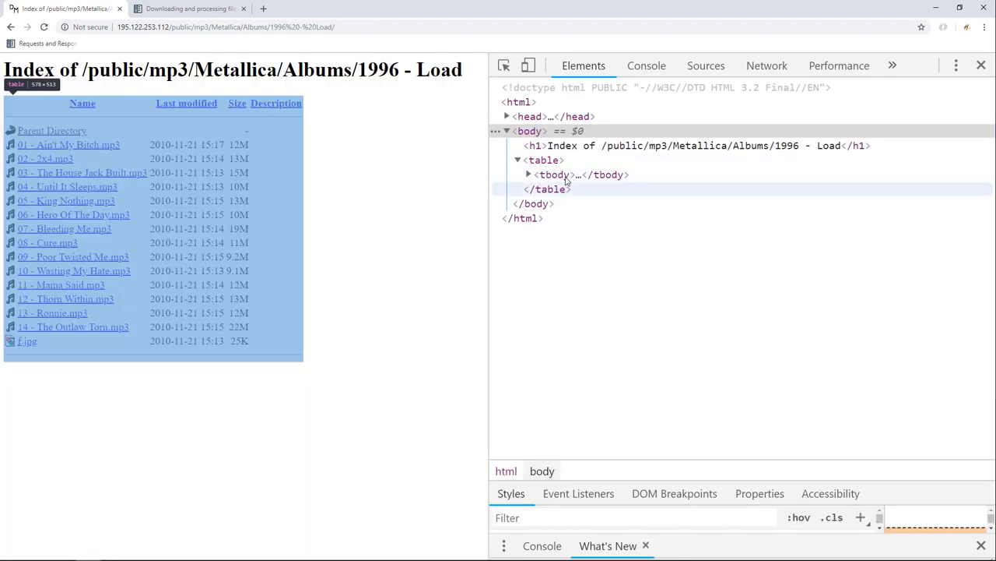
left_click(553, 175)
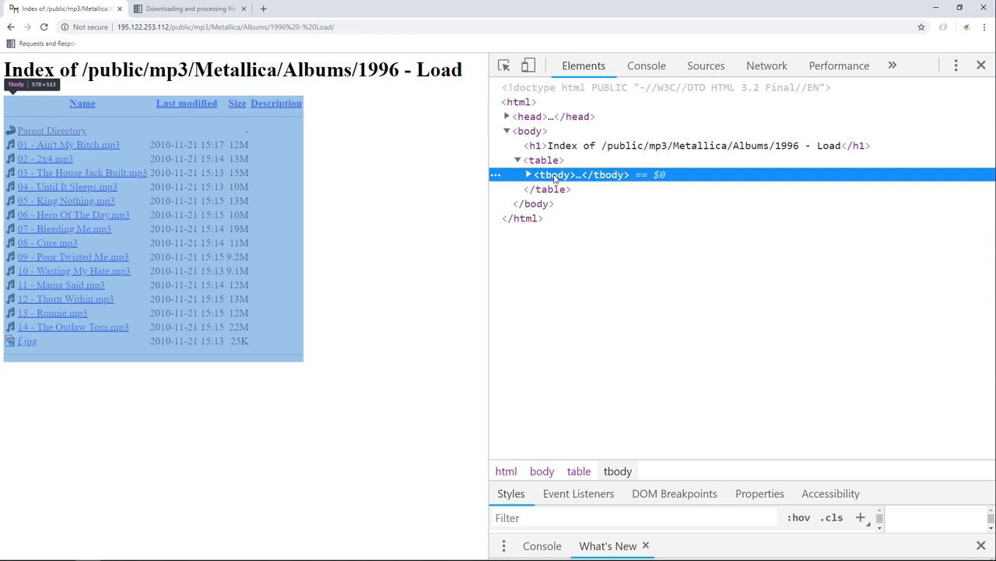
mouse_move(554, 179)
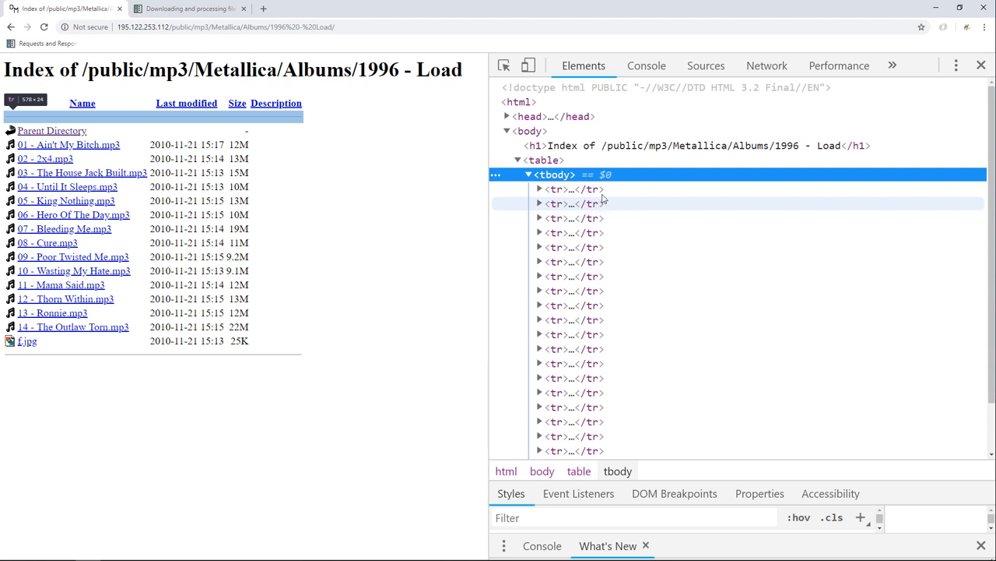
left_click(554, 188)
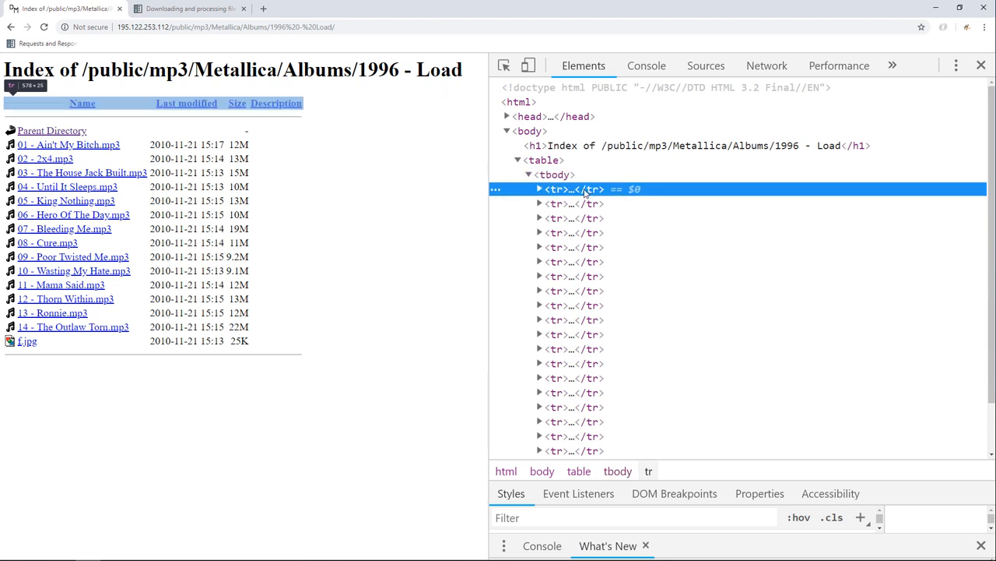
mouse_move(252, 115)
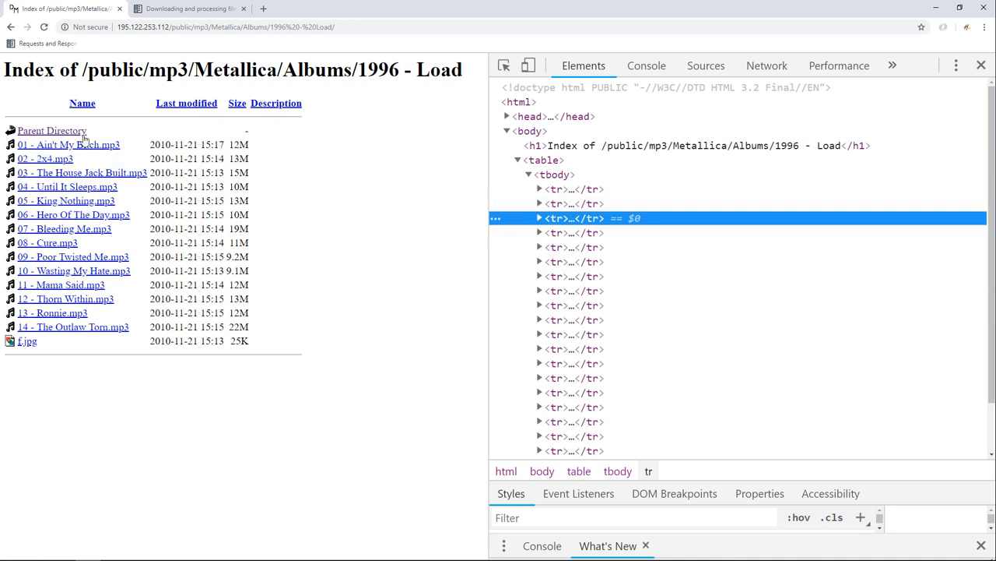
mouse_move(489, 293)
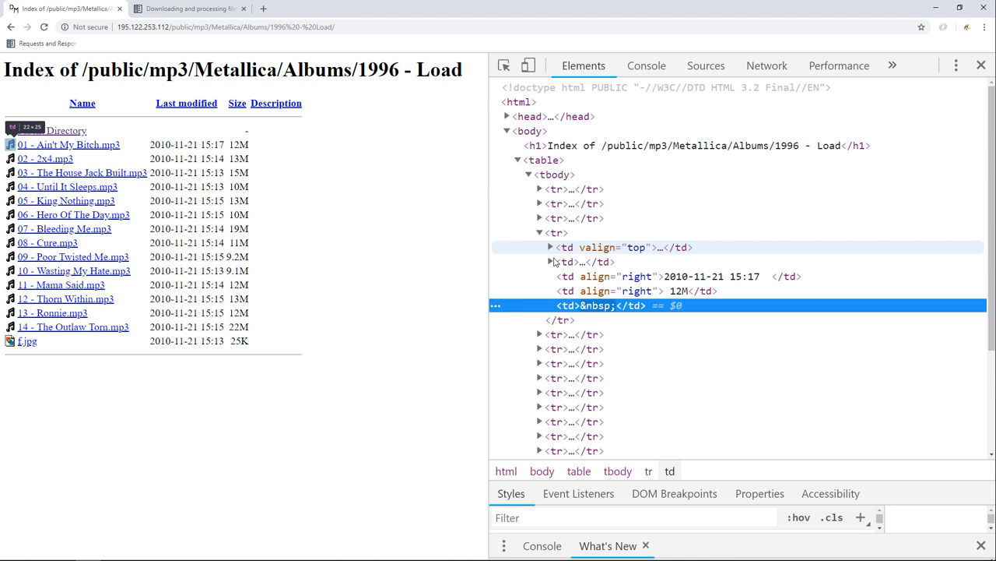
left_click(549, 261)
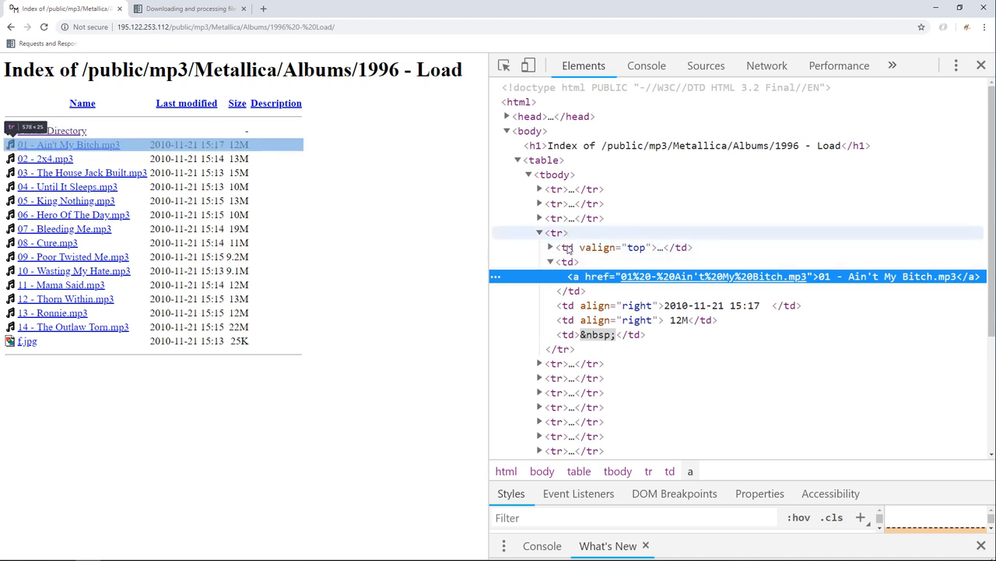
mouse_move(563, 236)
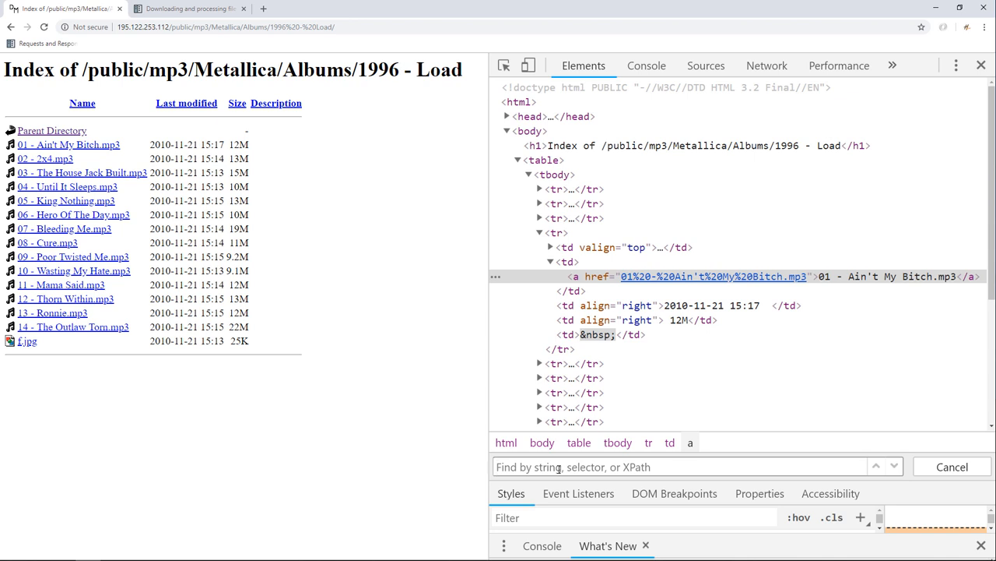
type("/")
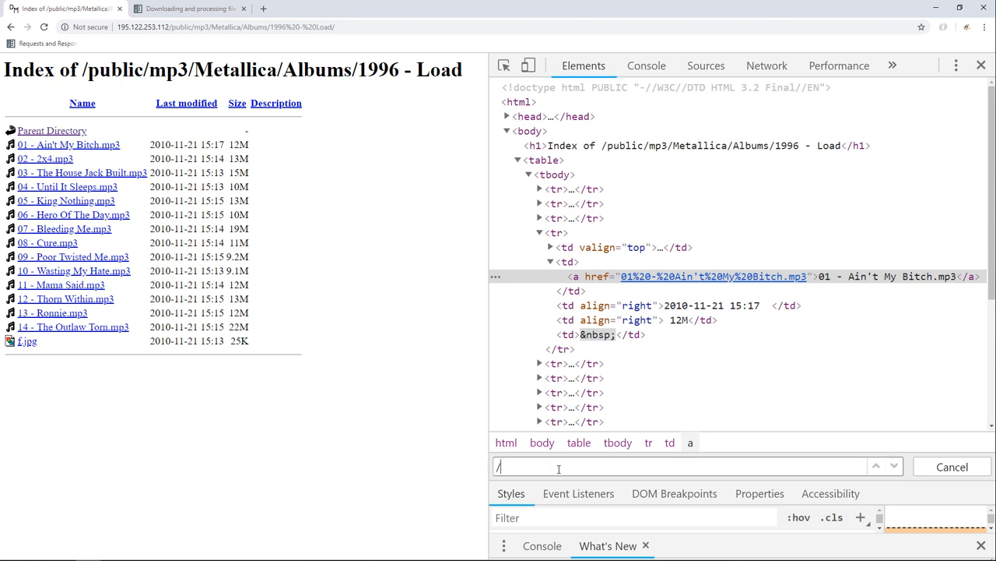
type("/tr")
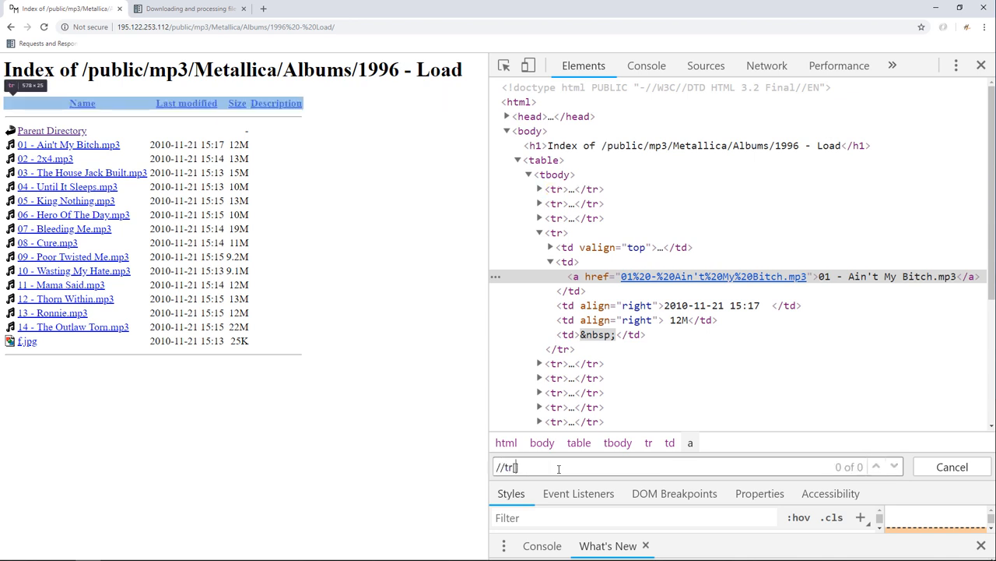
type("[4]/td[2")
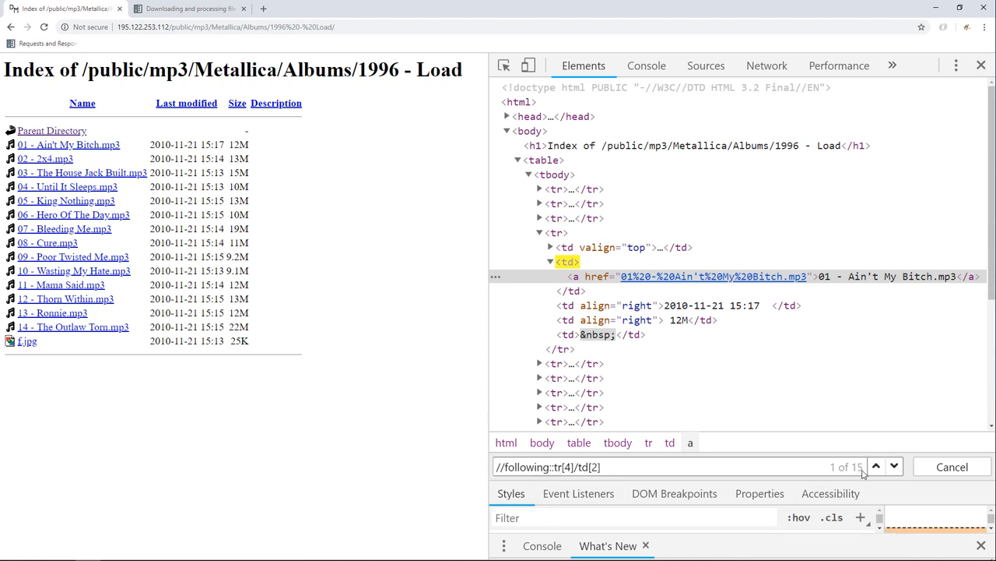
mouse_move(107, 327)
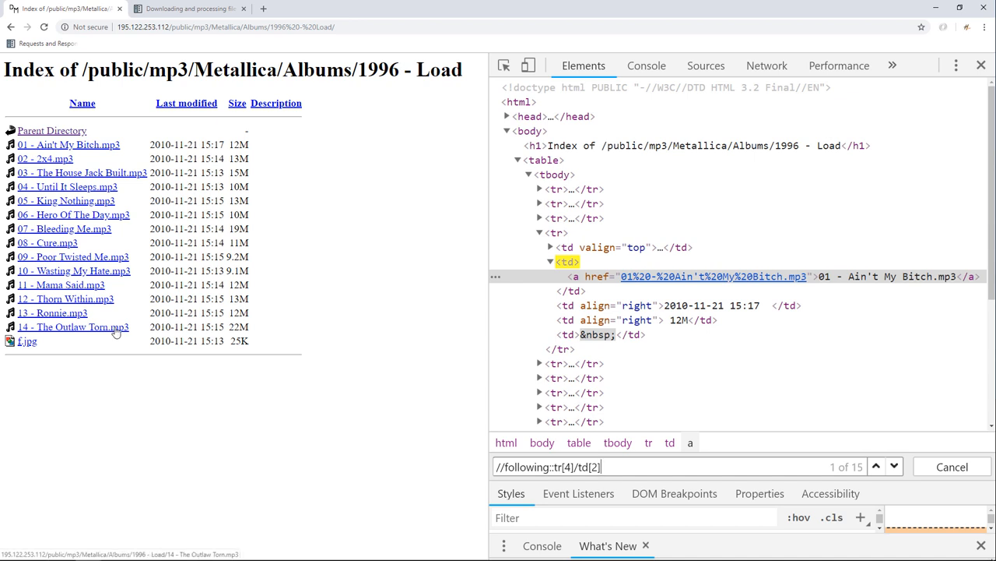
mouse_move(22, 346)
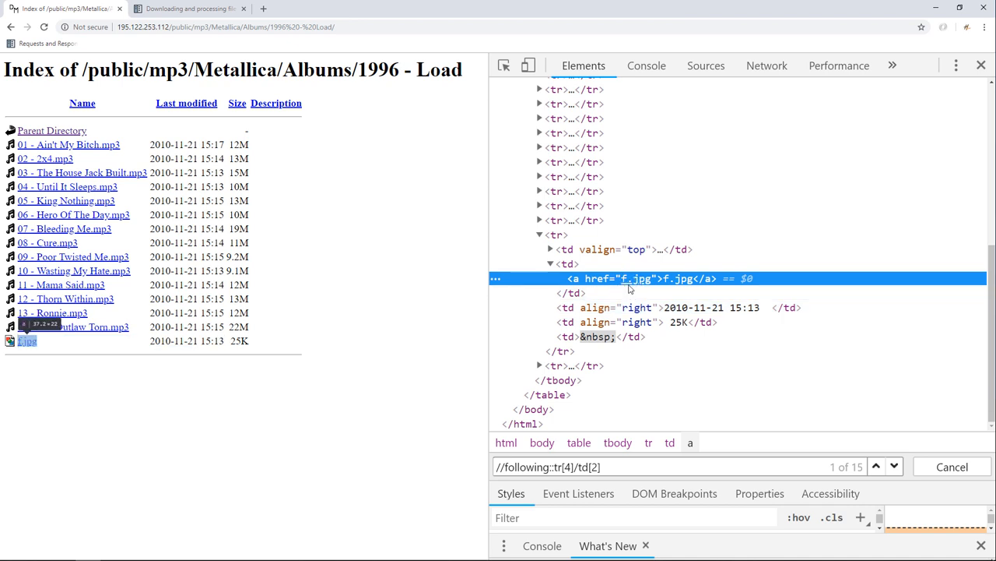
mouse_move(637, 279)
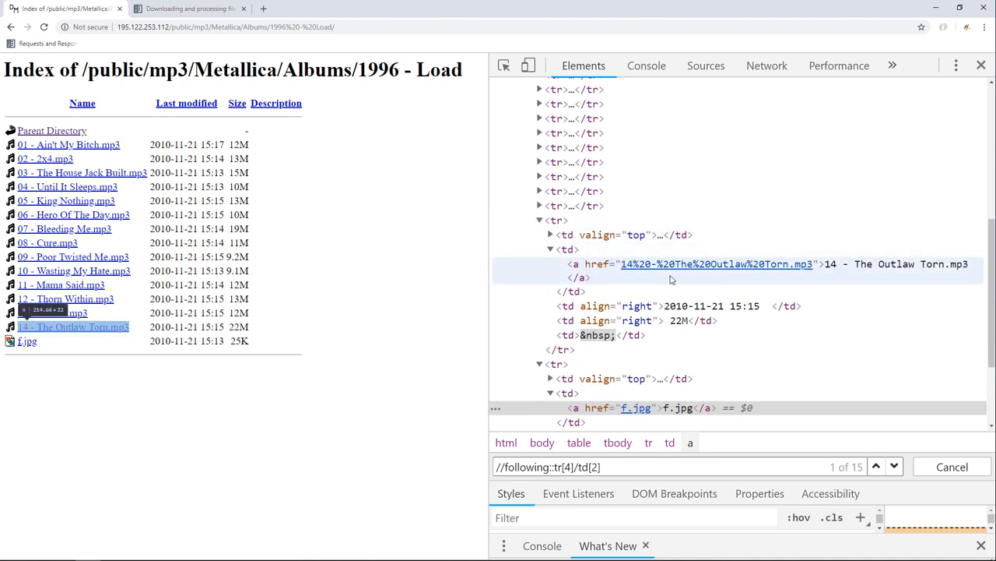
mouse_move(797, 268)
type("/a[")
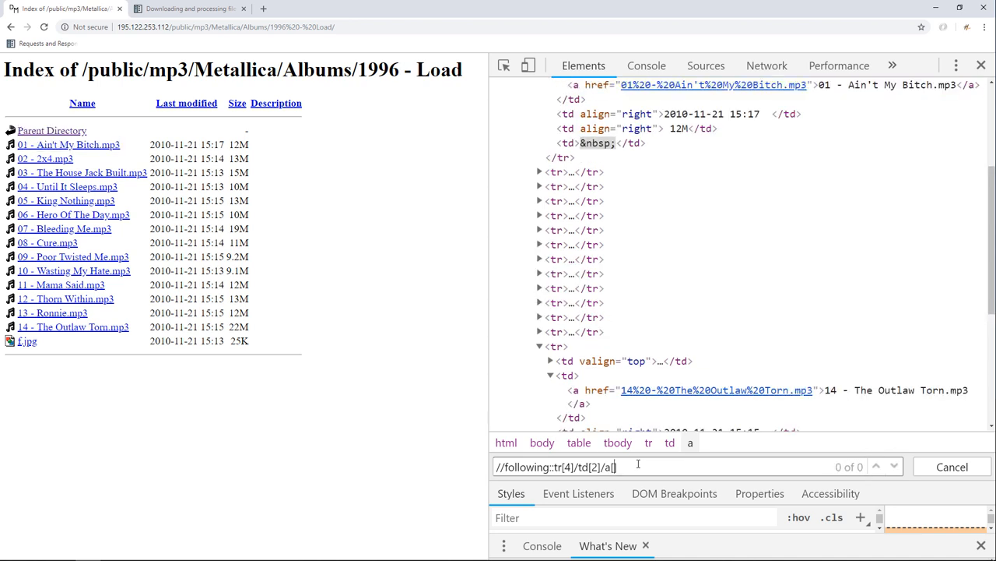
type("c")
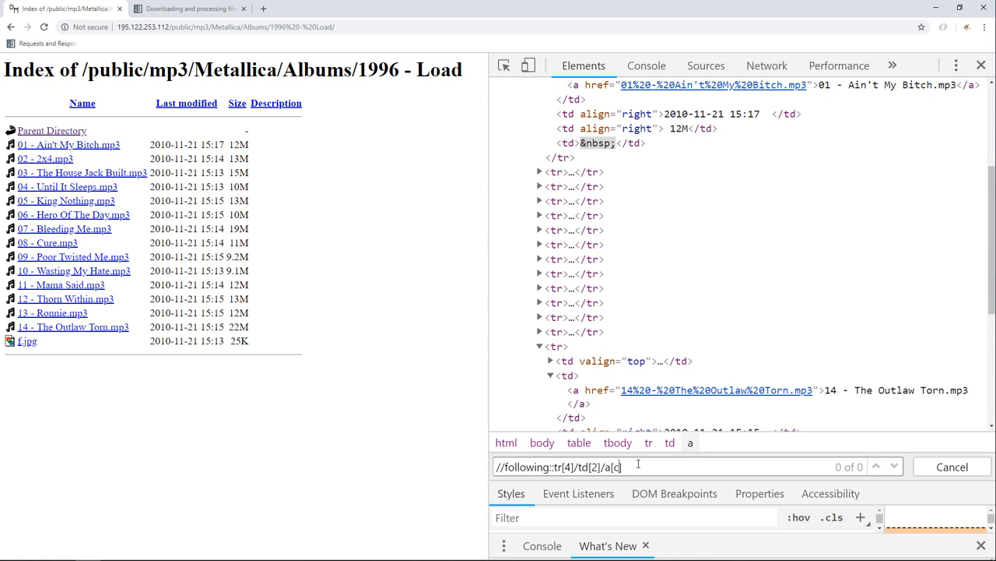
type("contains()")
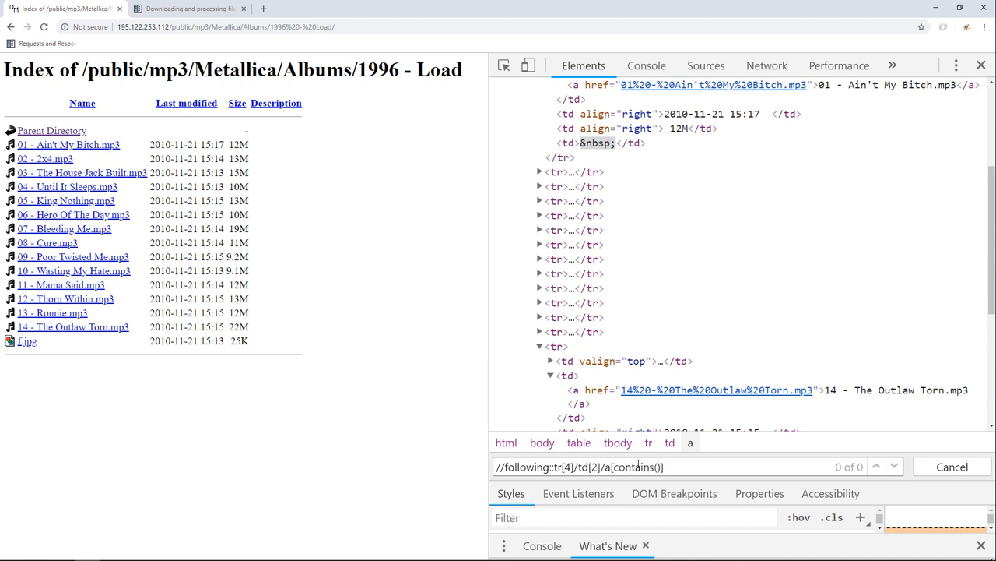
type("@href, 'mp3")
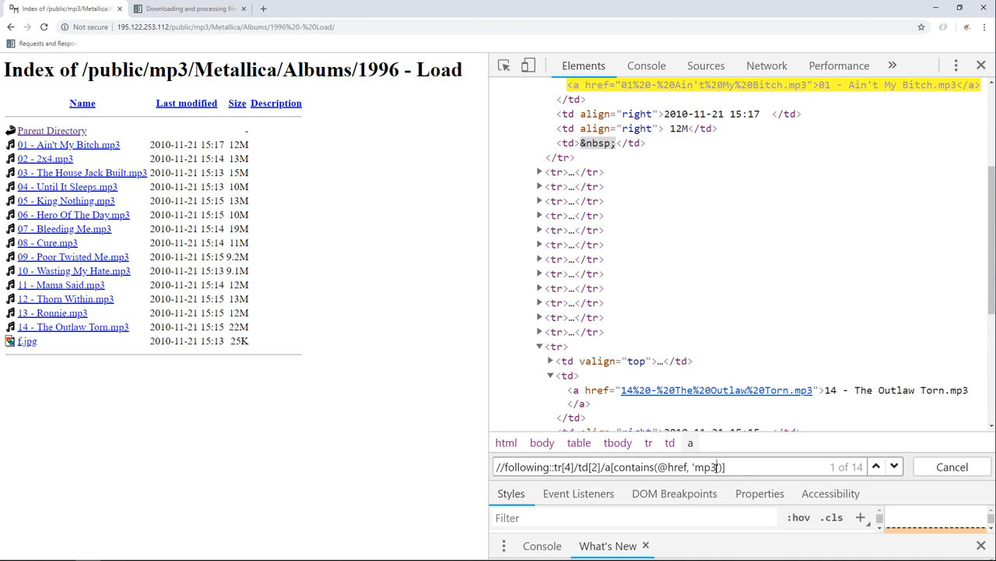
key("Backspace")
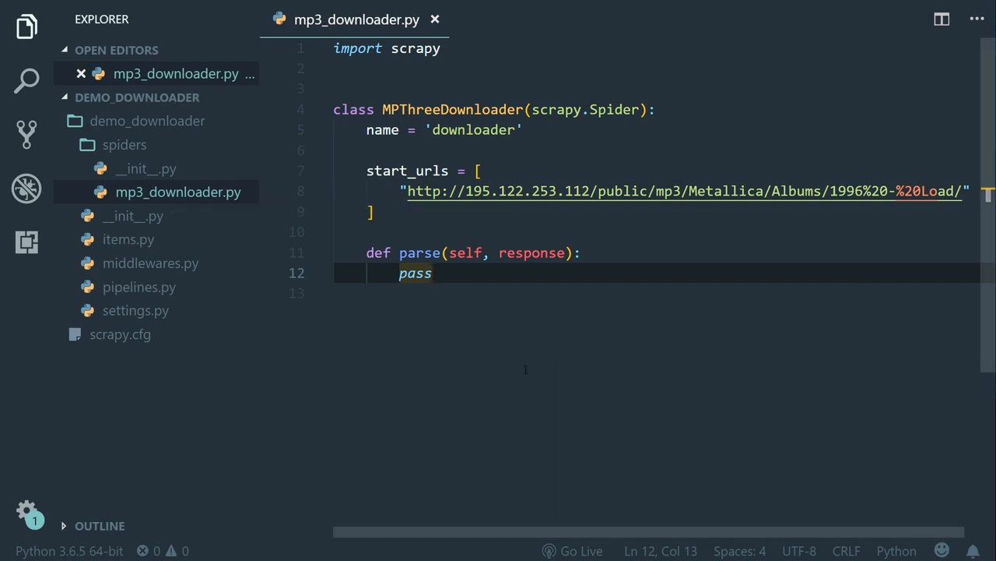
mouse_move(495, 334)
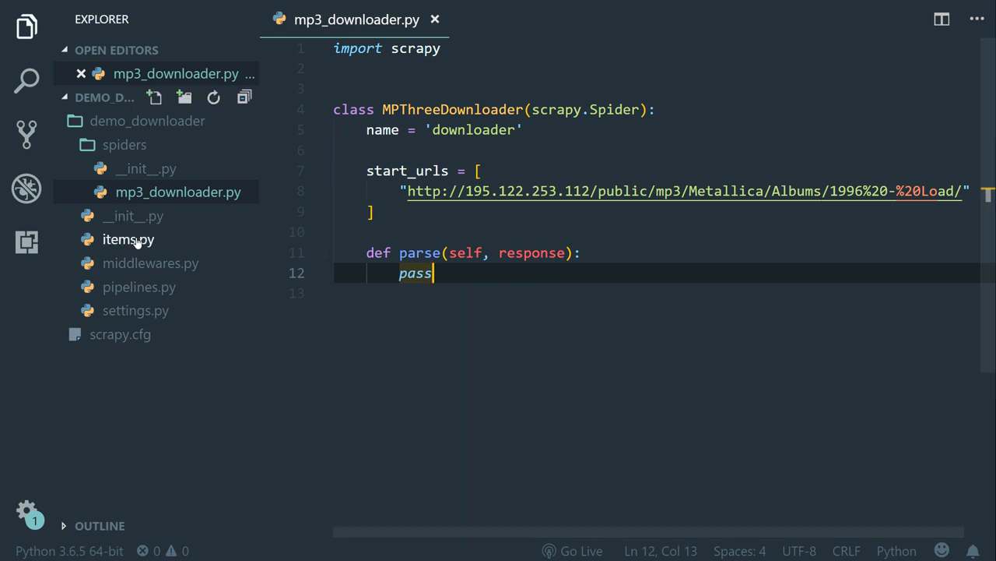
Open items.py from the Explorer sidebar.
left_click(128, 240)
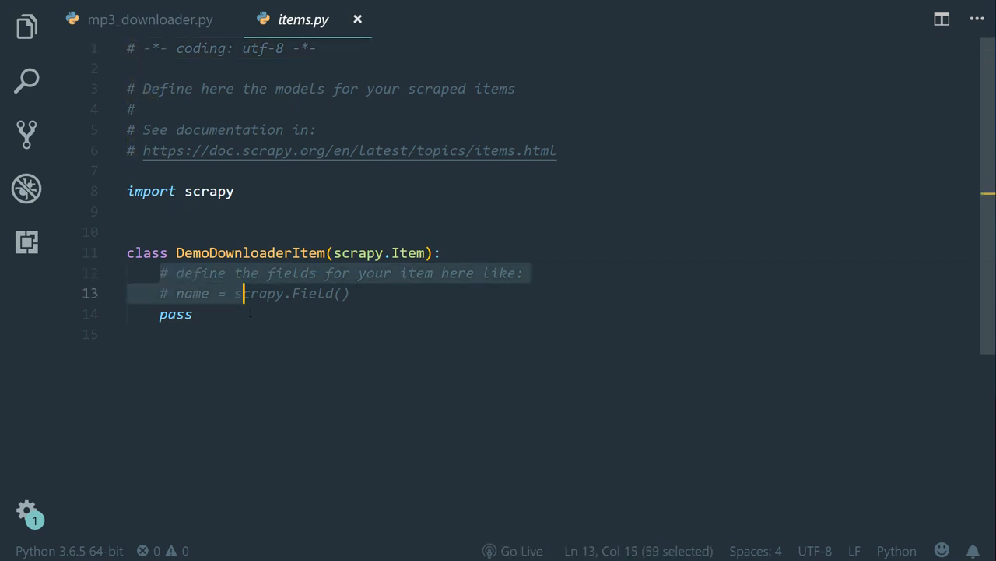
Replace the placeholder with file_urls and files as scrapy.Field(), then return to the spider.
key("Delete")
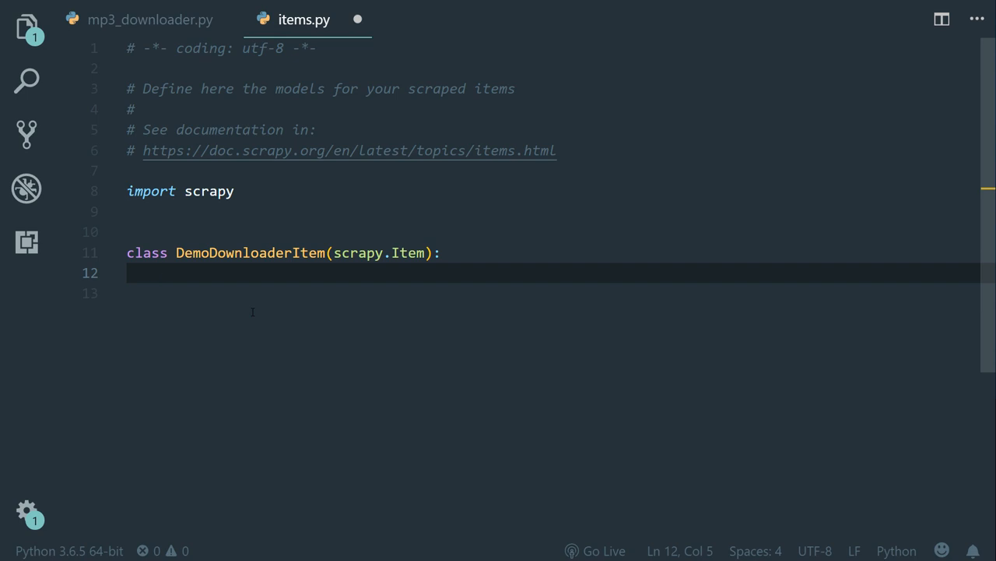
type("file_")
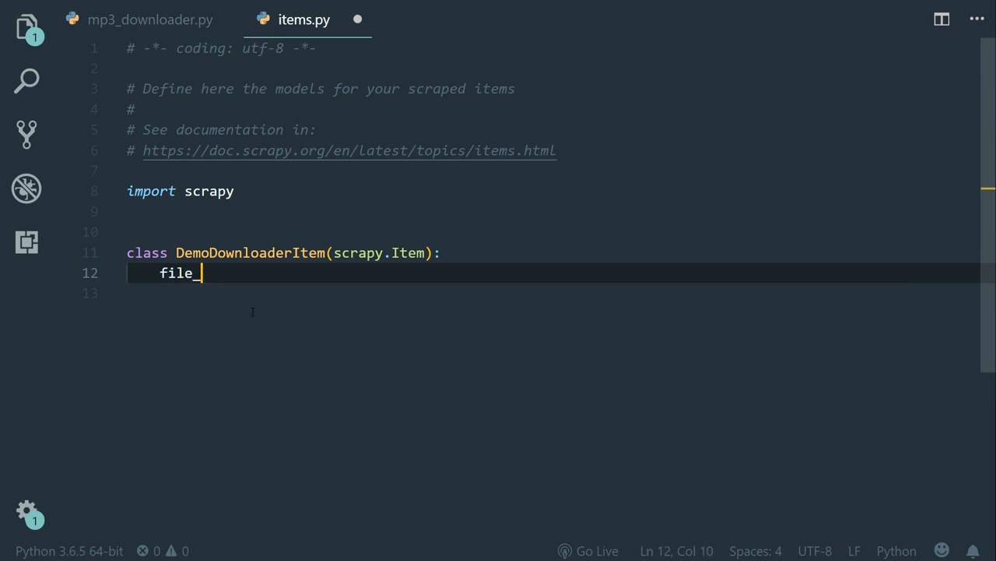
type("urls = scrapy.Field(")
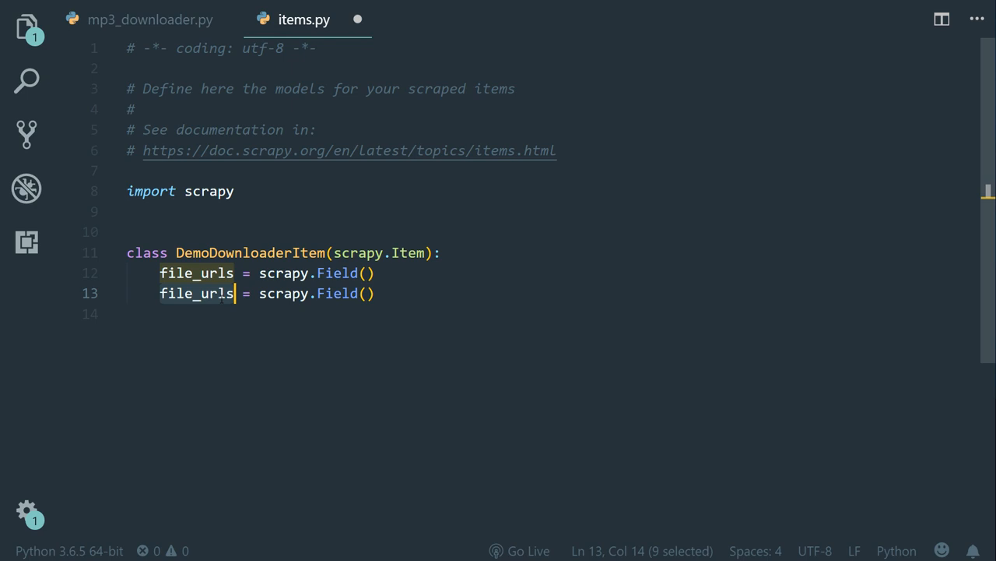
type("files")
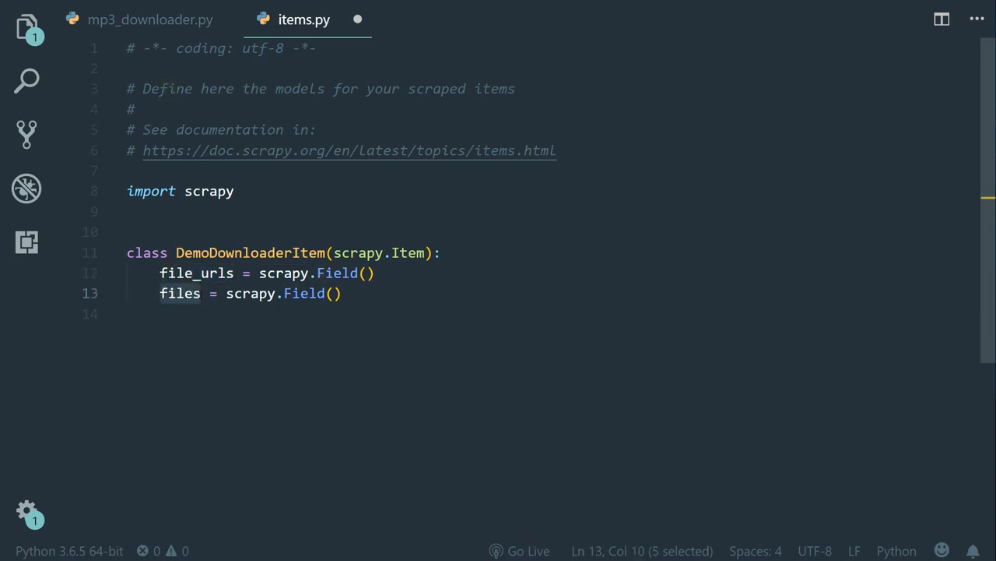
mouse_move(150, 19)
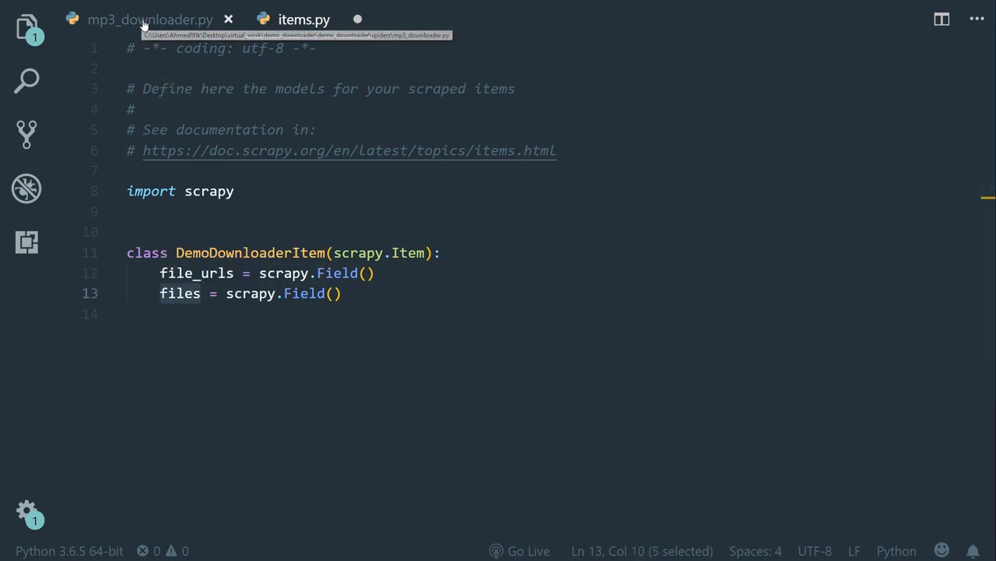
left_click(150, 19)
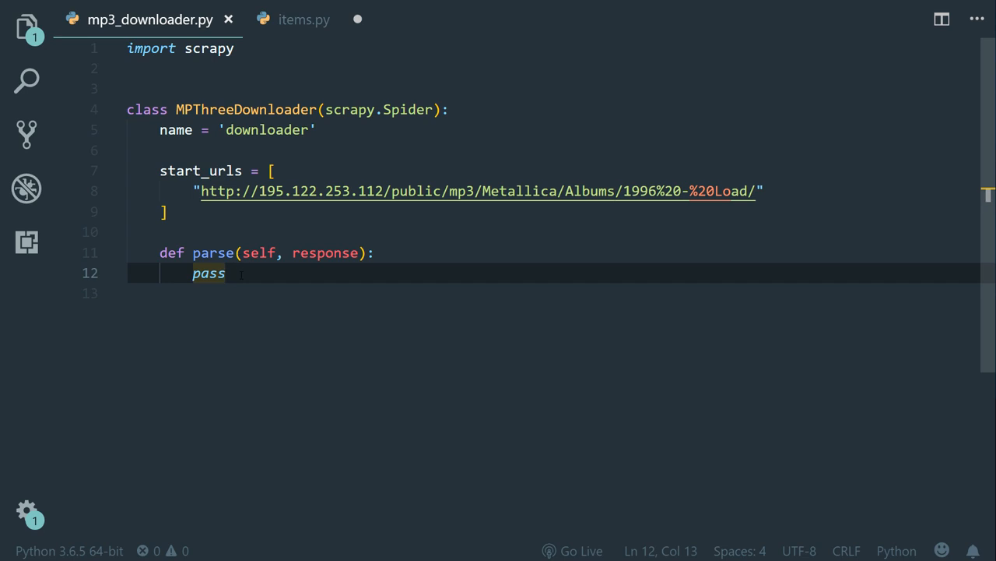
Replace pass with a for loop over response.xpath anchors whose href does not contain 'jpg'.
key("Backspace")
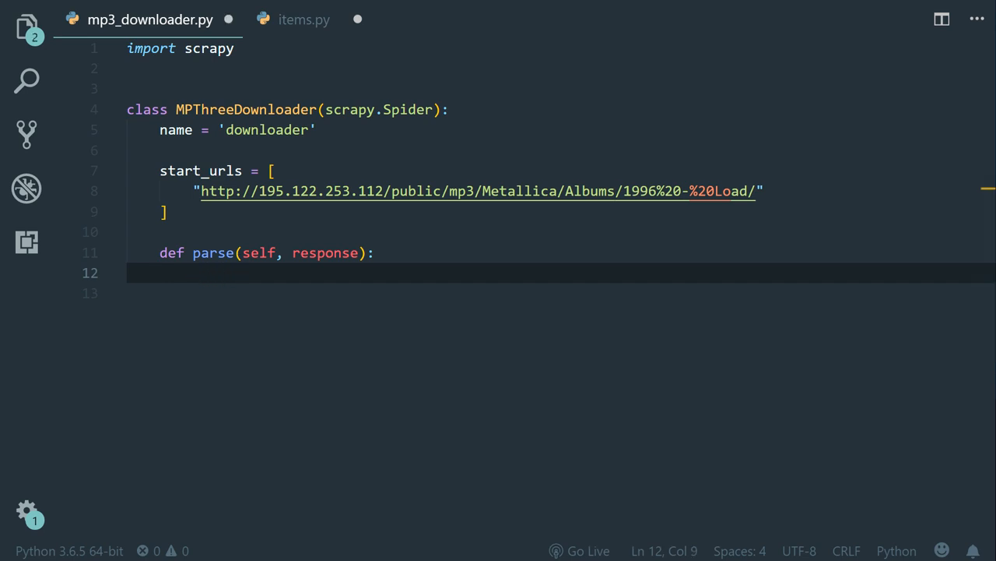
type("for")
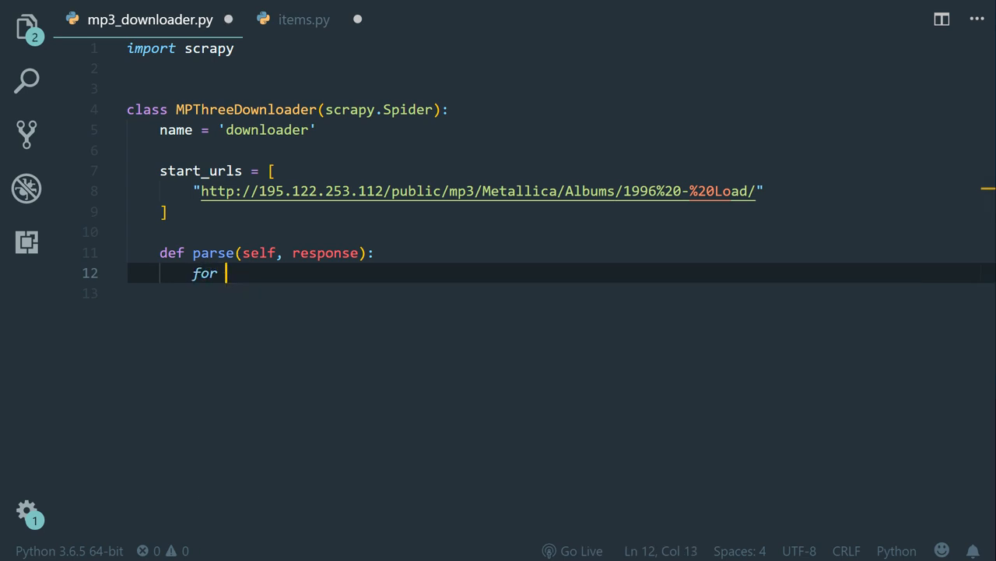
type("link in response")
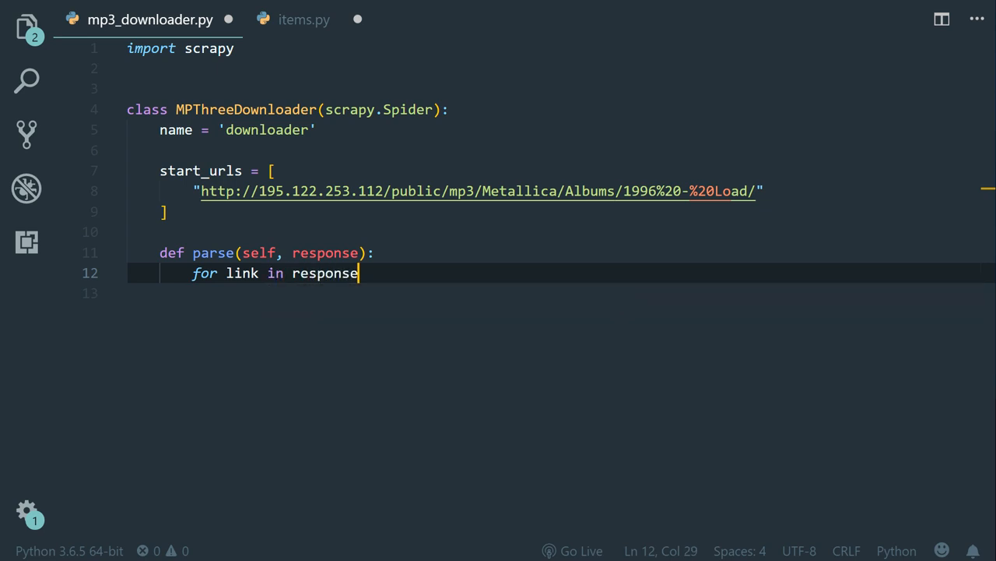
type(".xpath()")
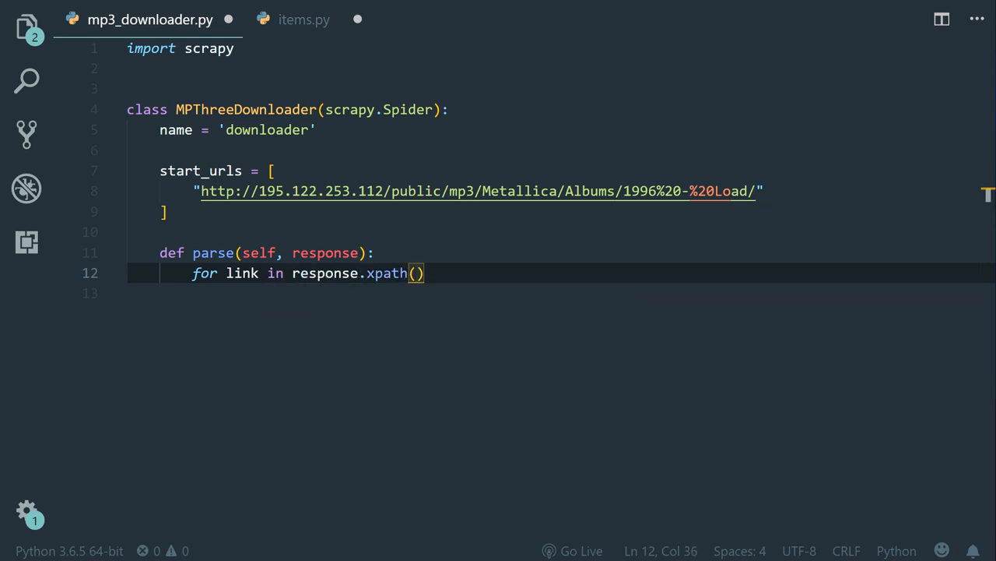
type("\"//following::tr[4]/td[2]/a[not(contains(@href, 'jpg'))]\"):")
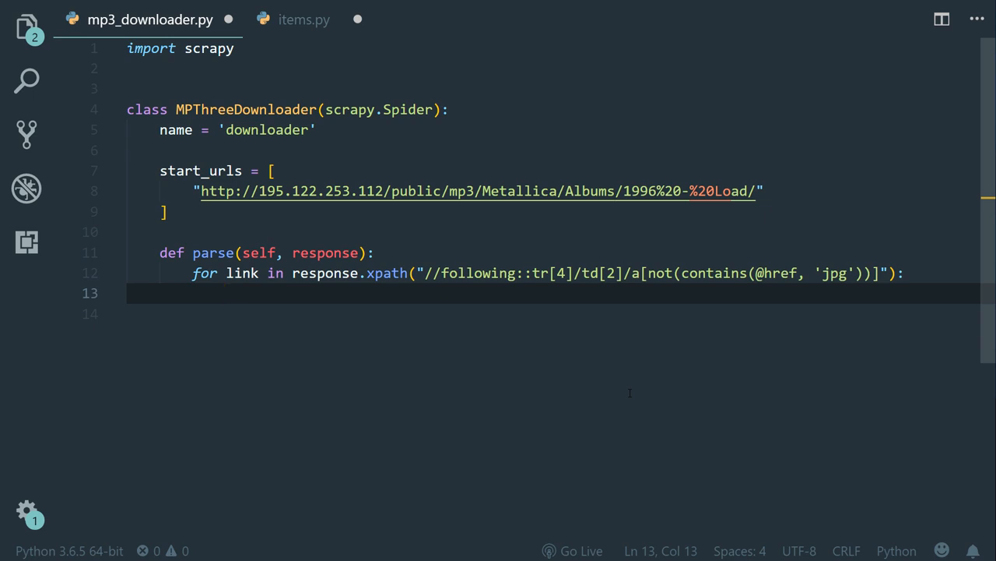
type("relative_url")
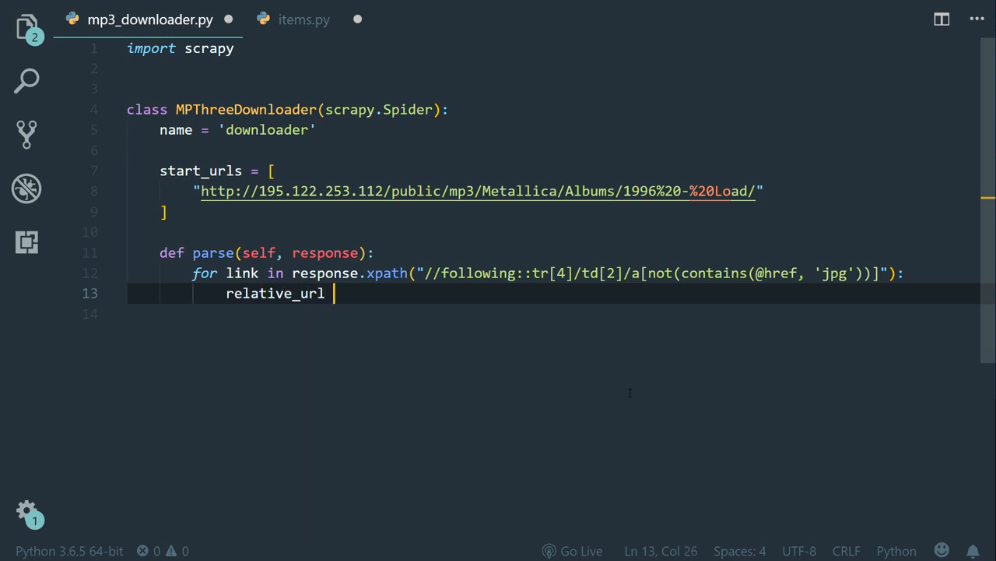
type("= response.xpath(")
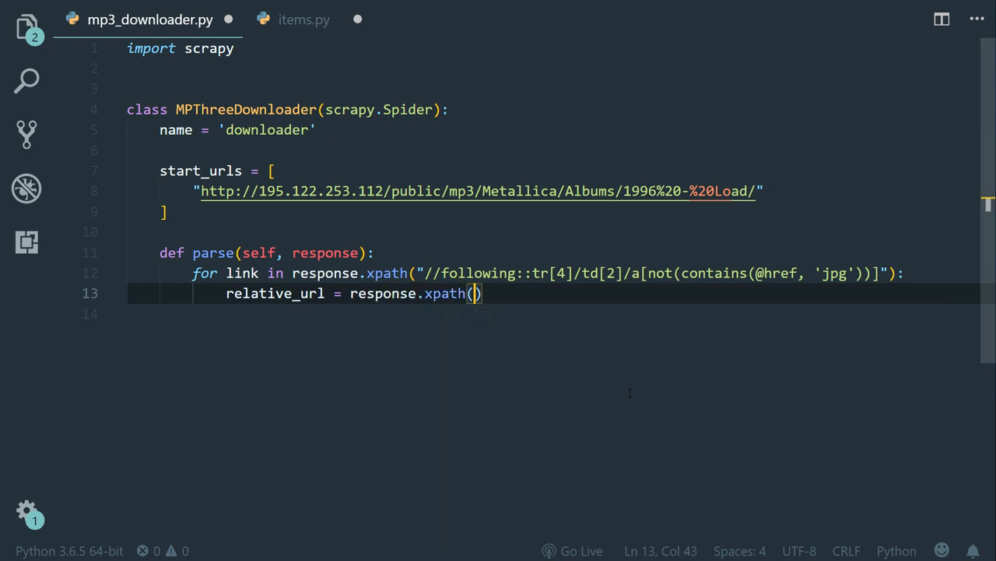
type("\".//@")
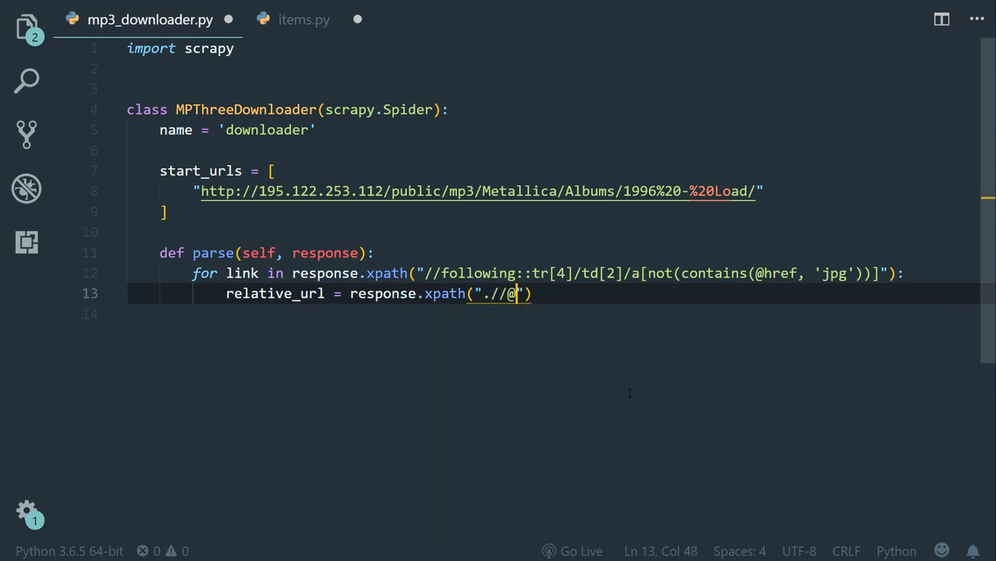
type("href")
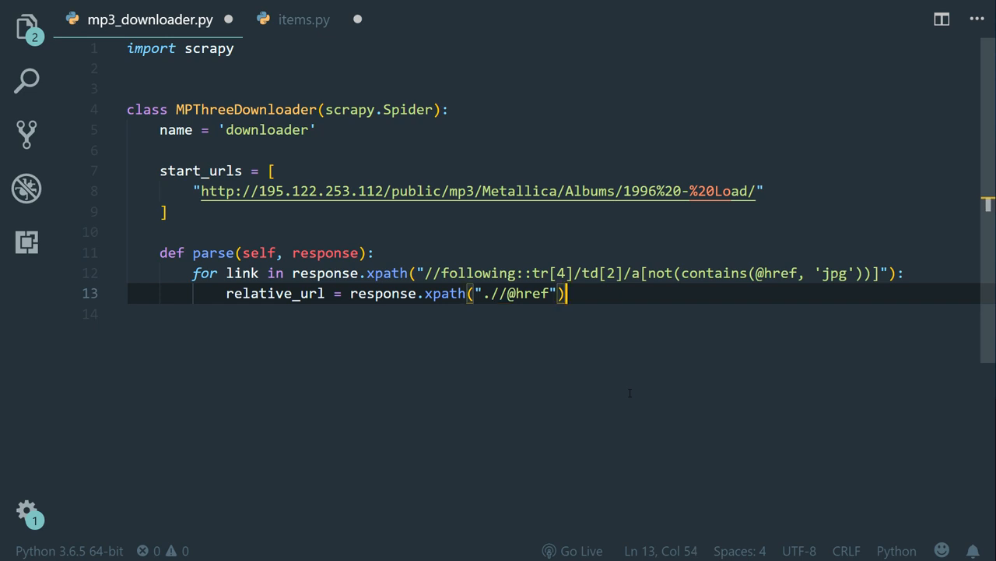
type(".ext")
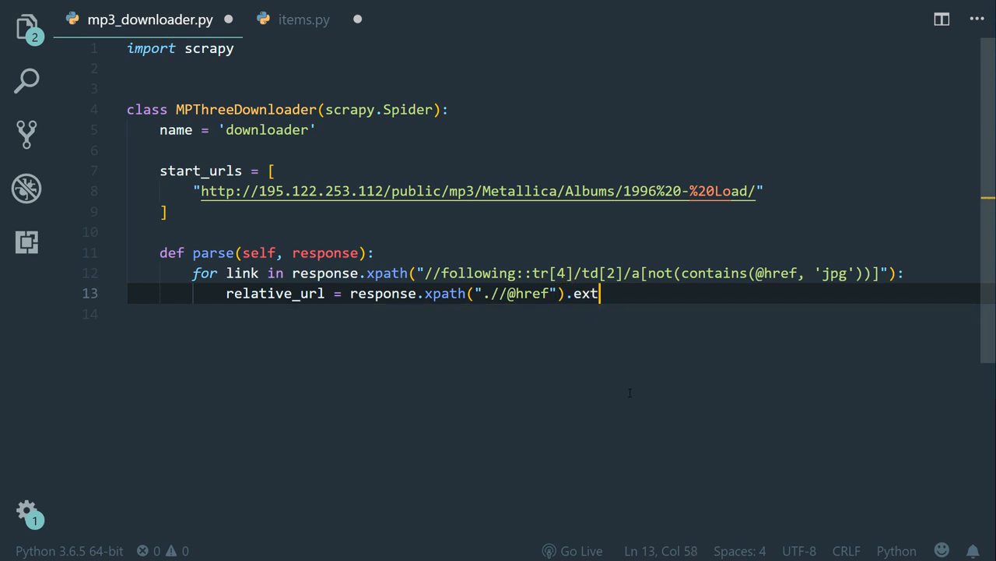
type("ract_first()")
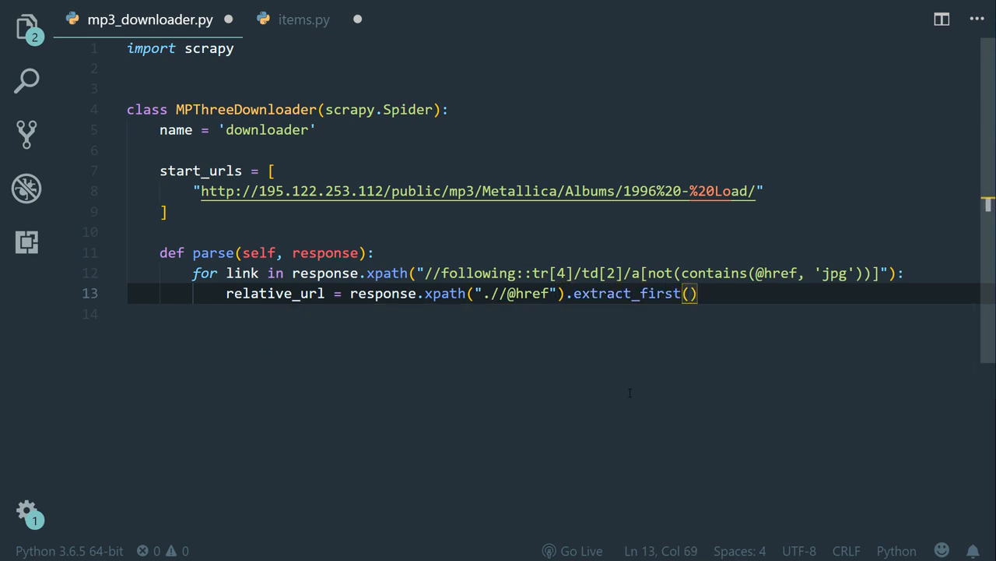
key("enter")
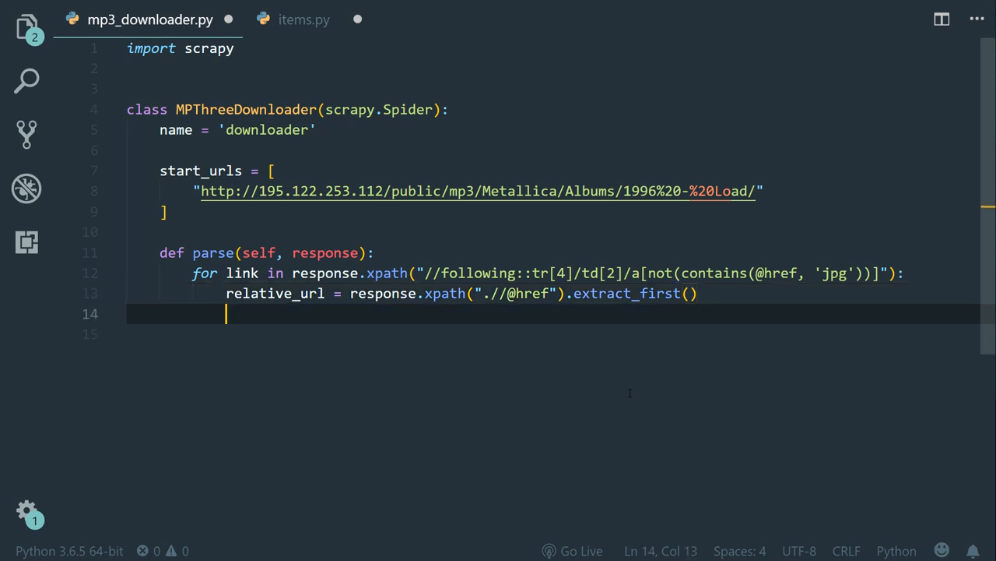
Set absolute_url = response.urljoin(relative_url) and select the absolute_url name.
type("ab")
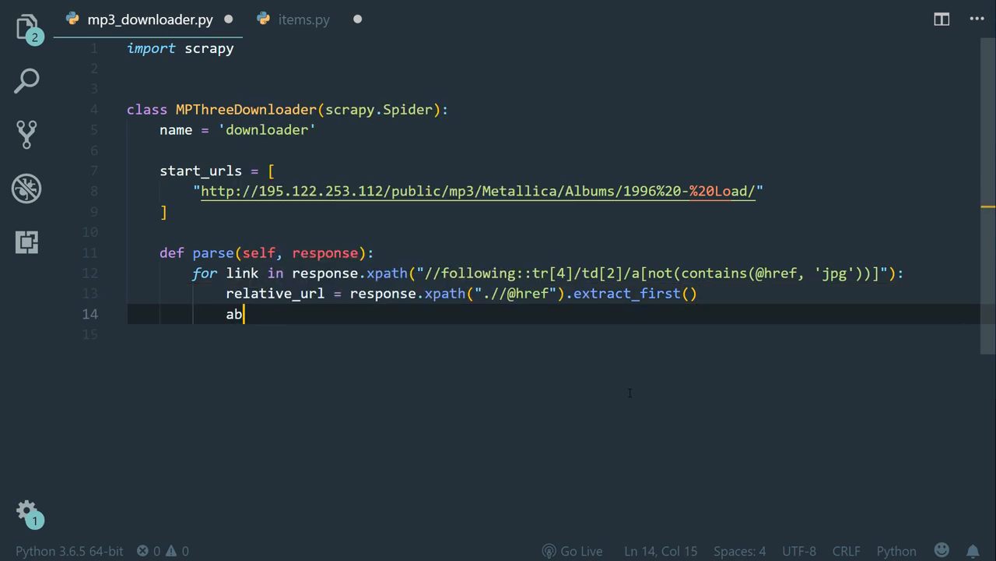
type("solute_ur")
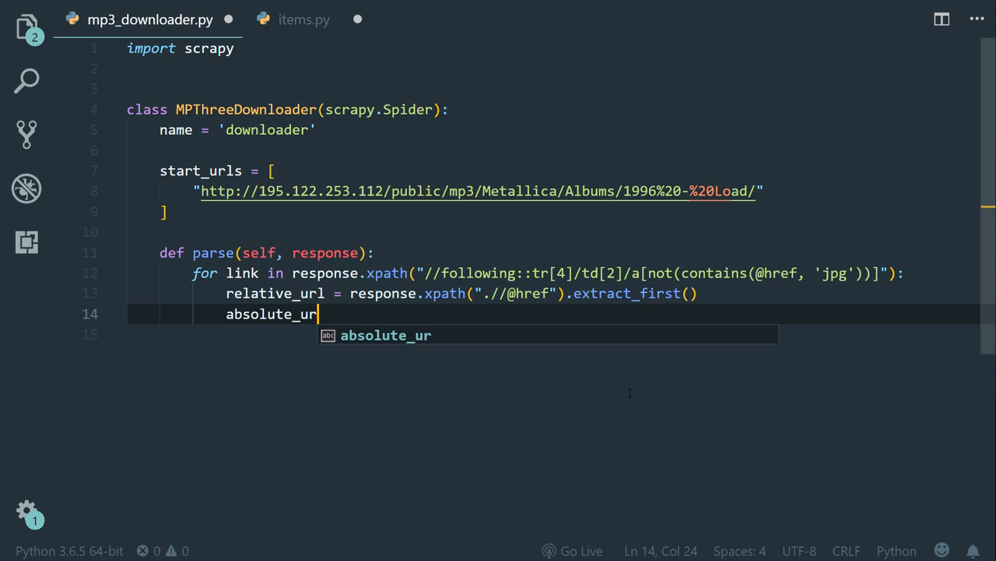
type("l =")
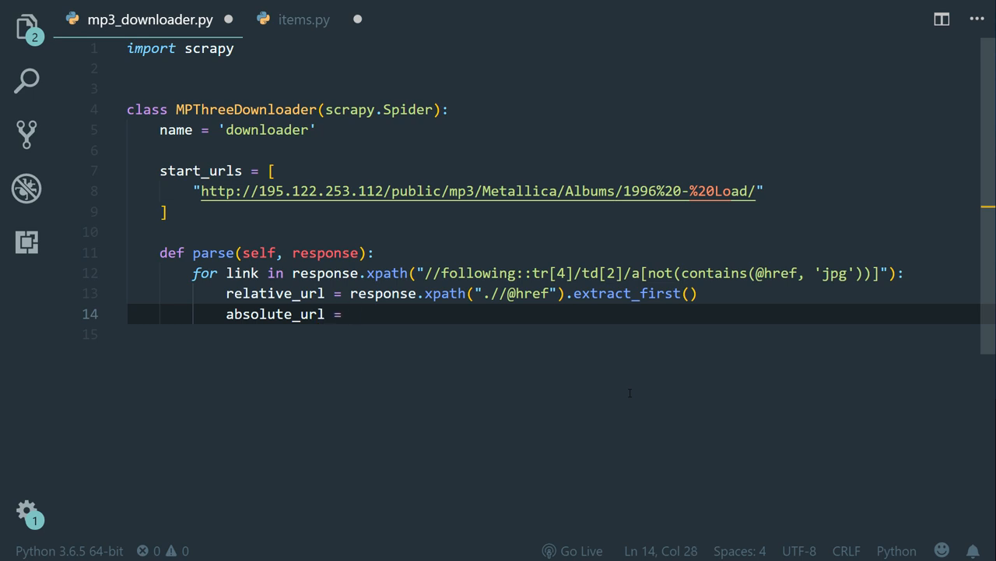
type("response.urljoin(r")
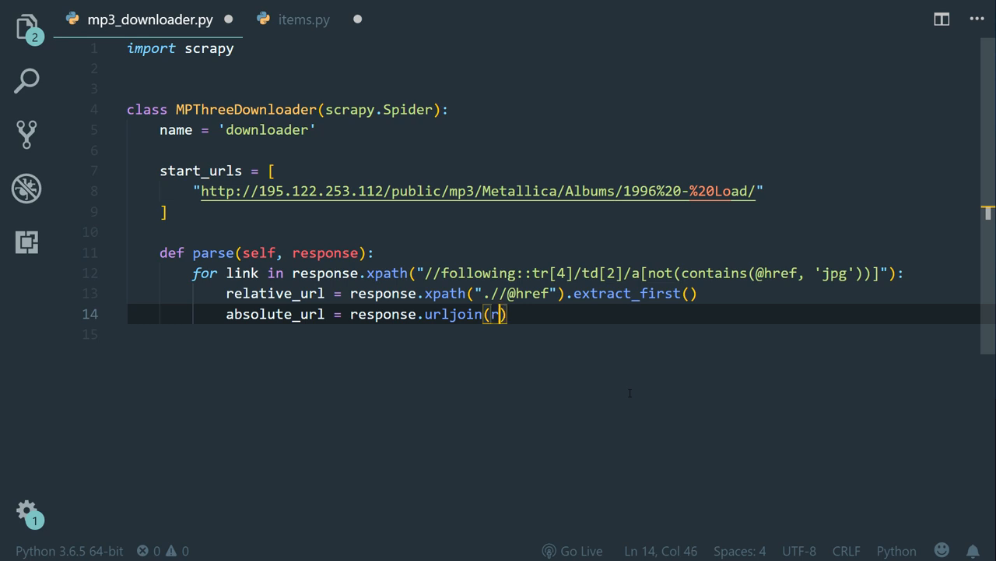
type("elative_url")
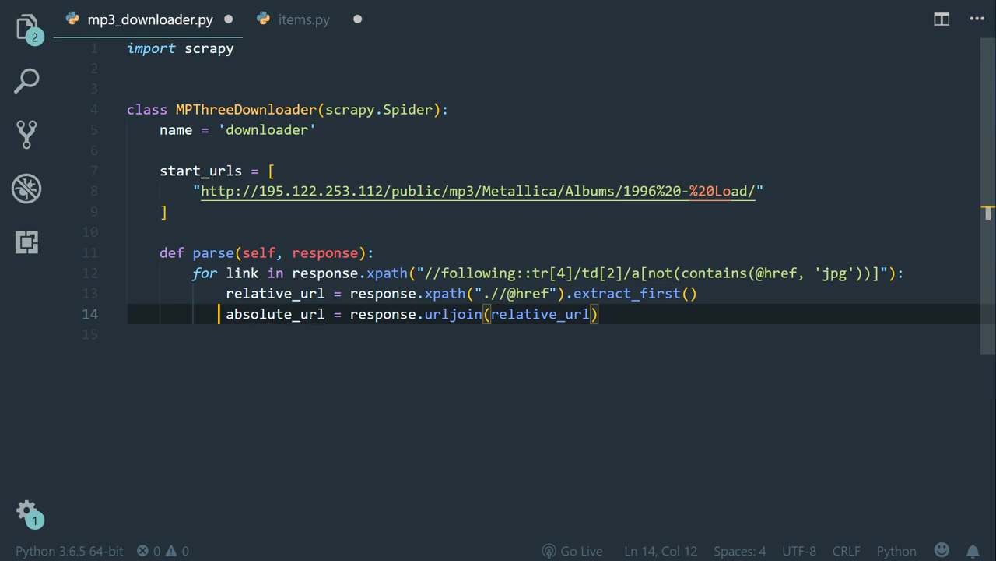
double_click(276, 314)
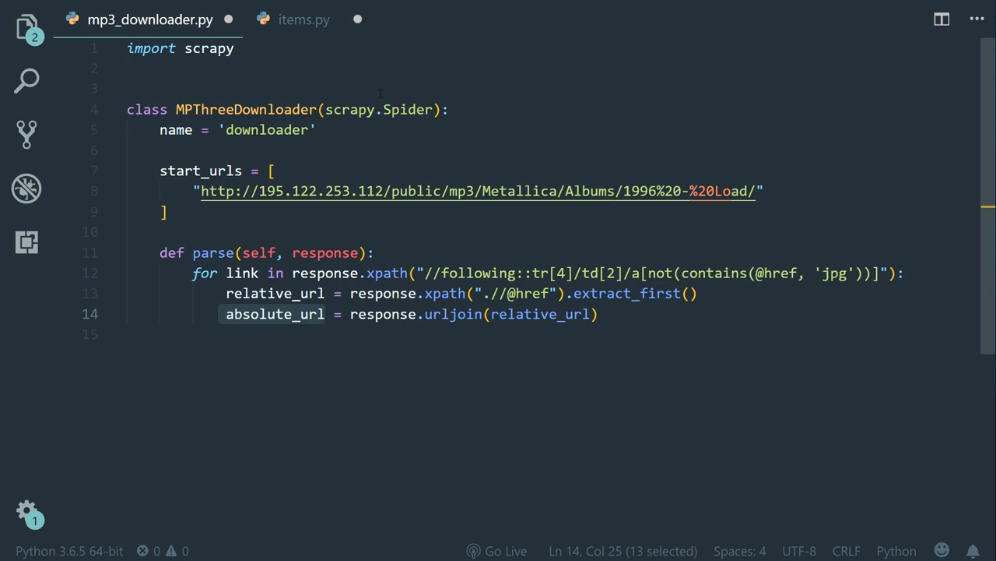
Import ItemLoader from scrapy.loader and DemoDownloaderItem from demo_downloader.items.
type("f")
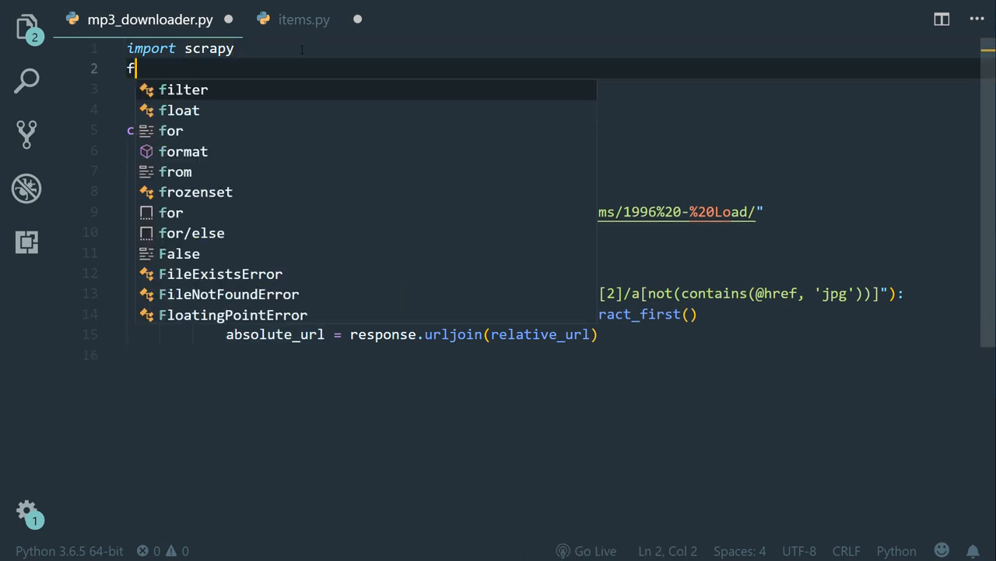
type("rom scrapy.")
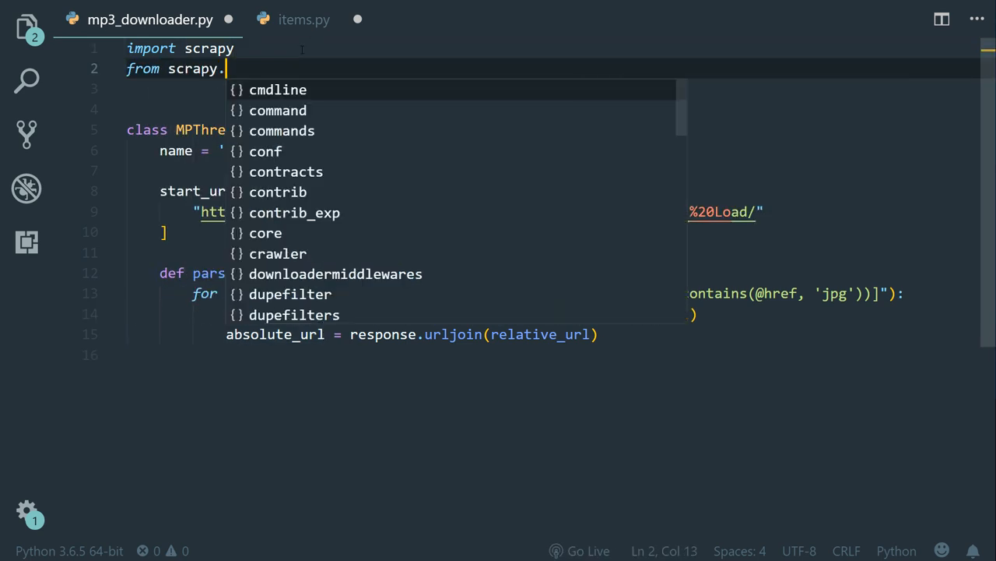
type("loader import")
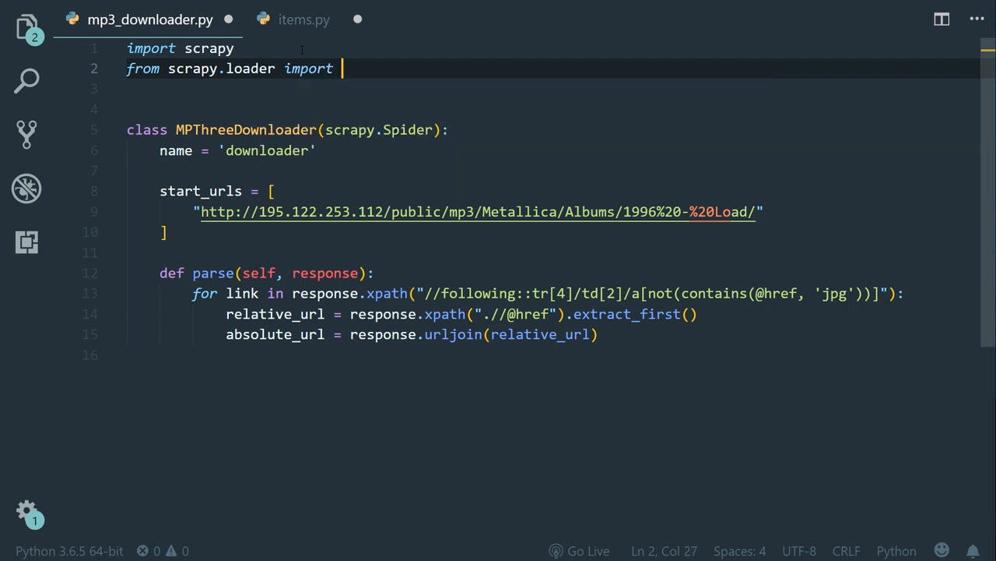
type("ItemLoader")
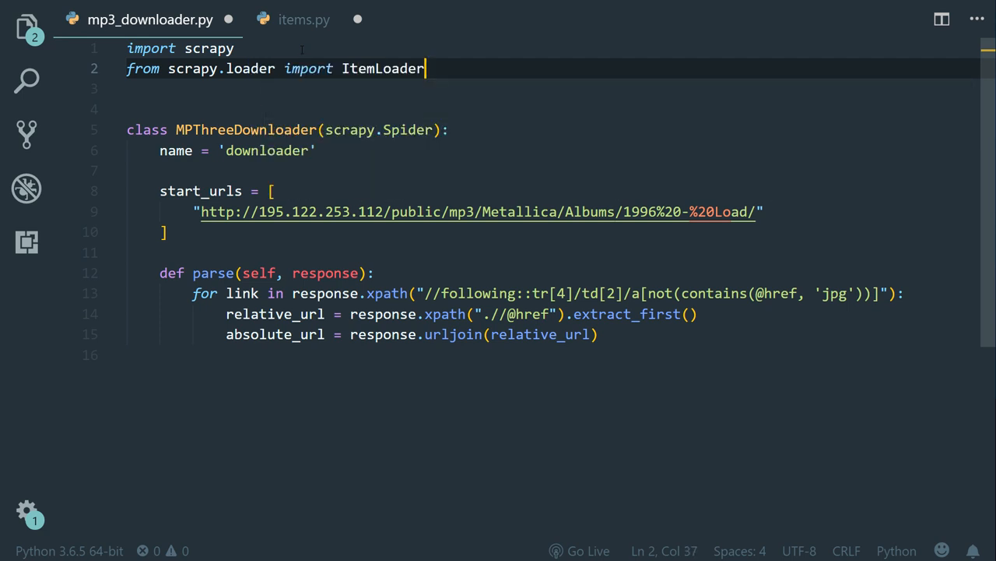
type("from")
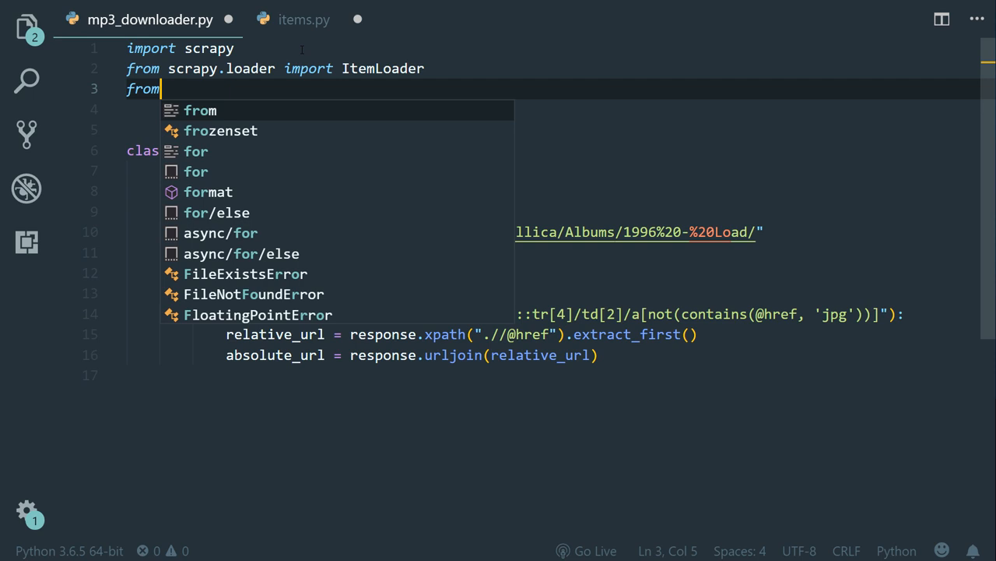
type("demo_downloader.items import")
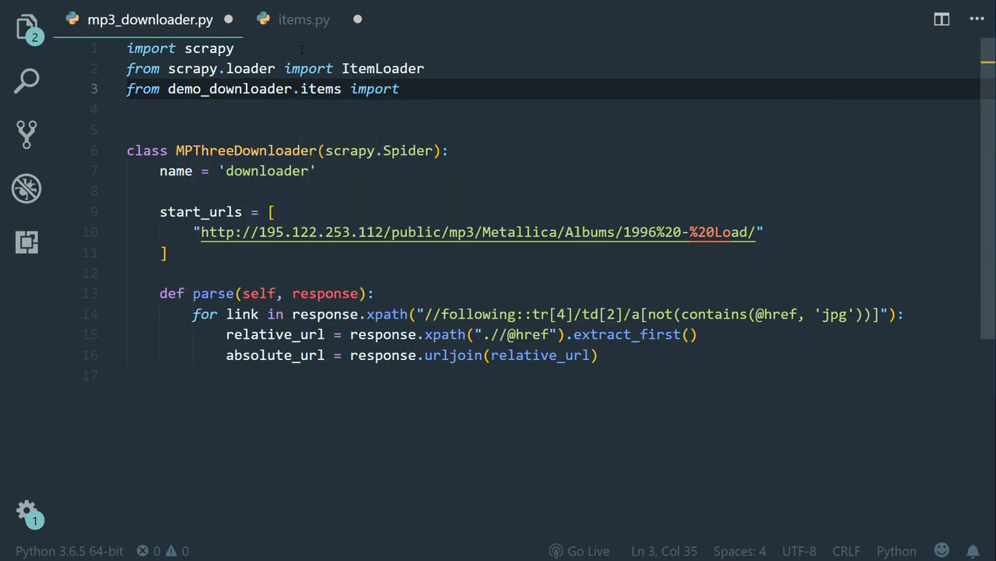
type("DemoDownloaderItem")
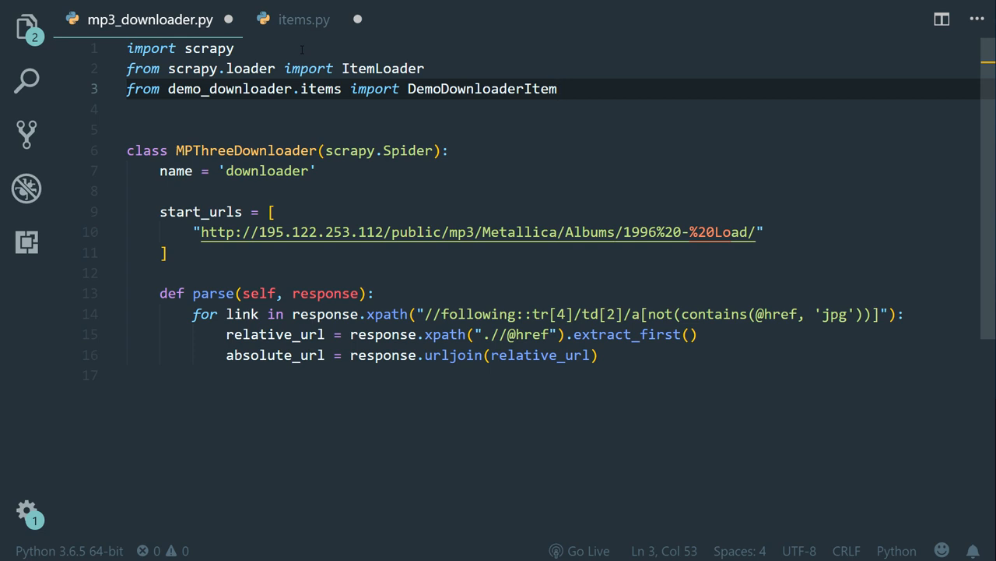
left_click(903, 314)
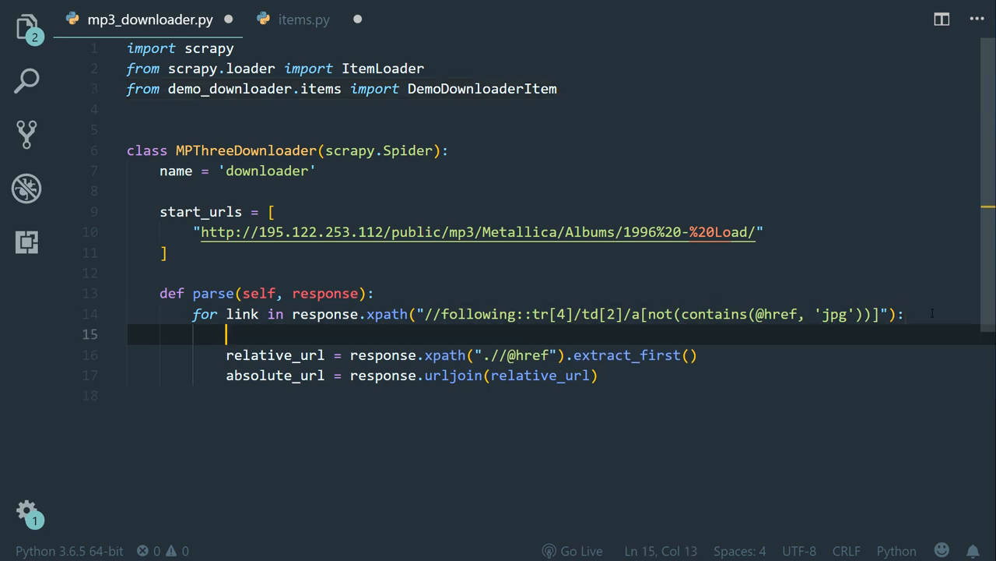
Create an ItemLoader on link, add_value('file_urls', absolute_url), yield load_item(), then open settings.py.
type("loader = Item")
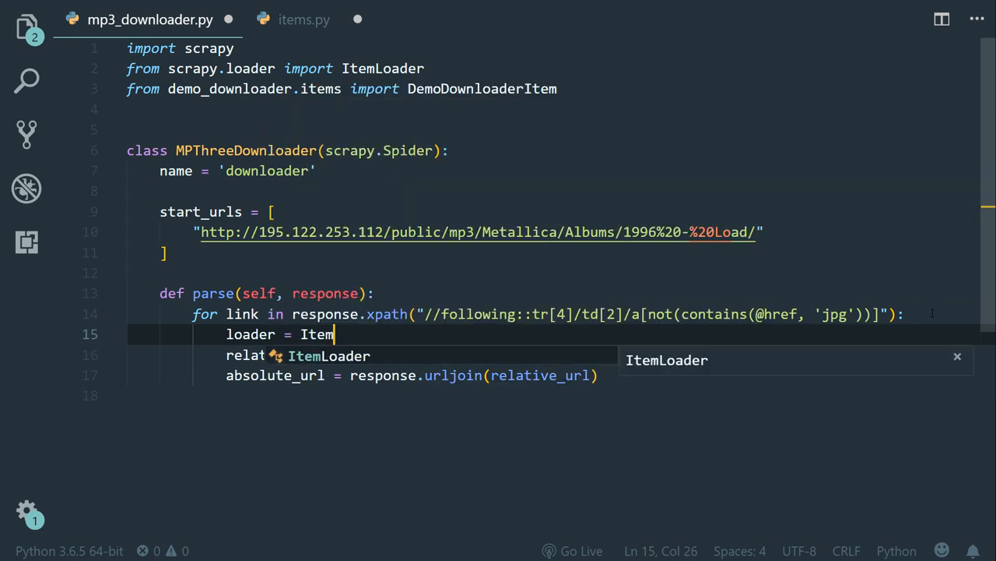
type("Loader(item=DemoDownloaderItem(),")
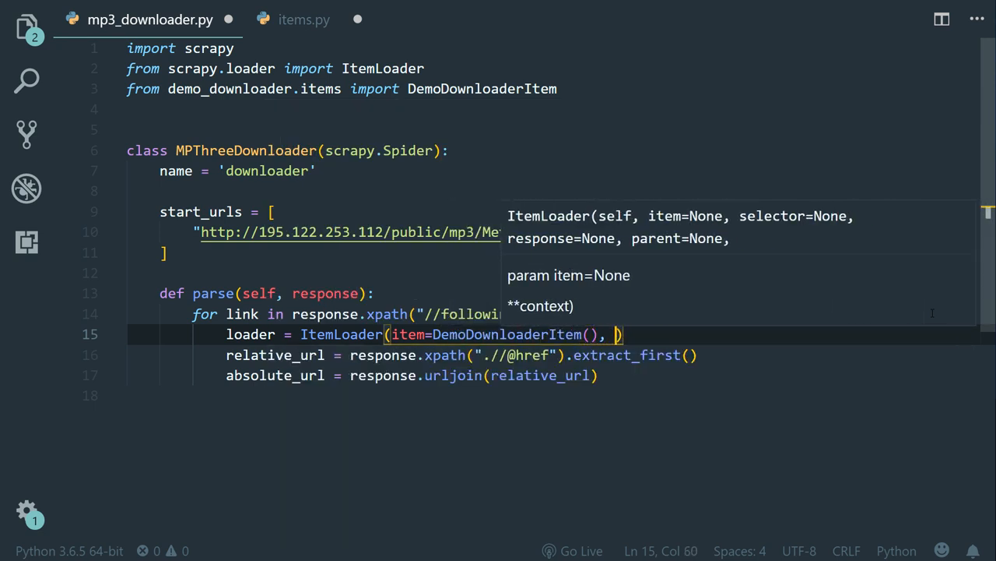
type("selector=")
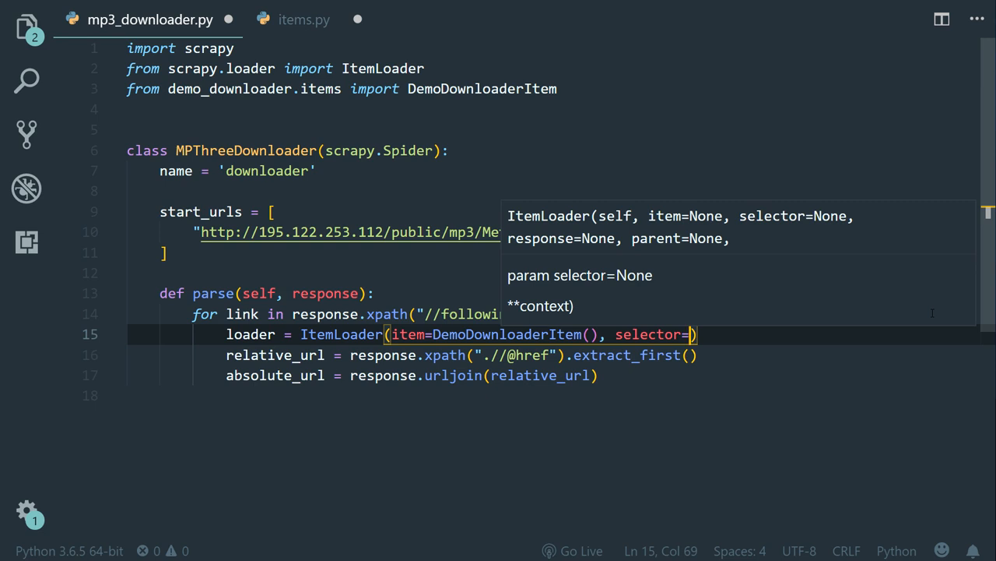
type("link")
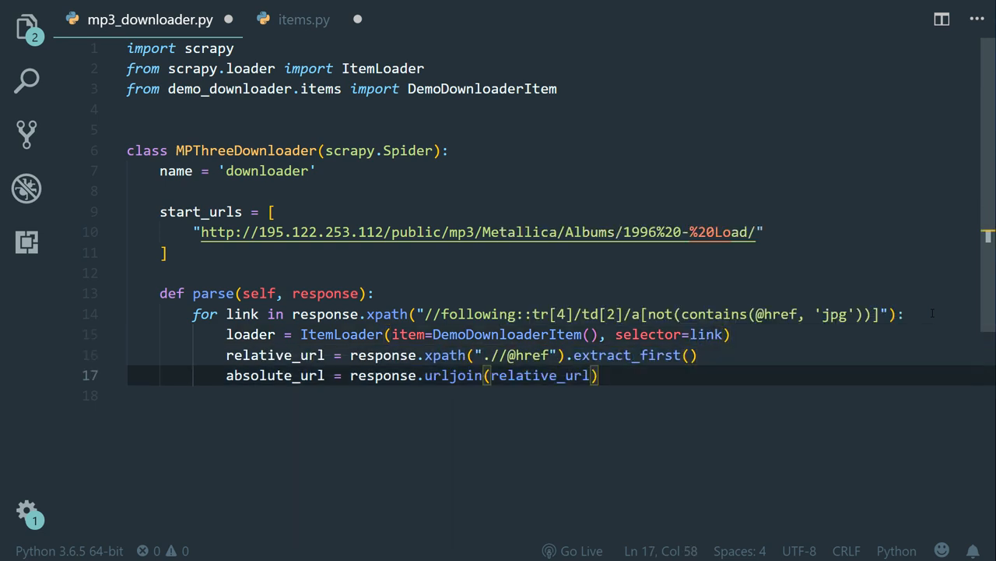
type("loader.add_value('f")
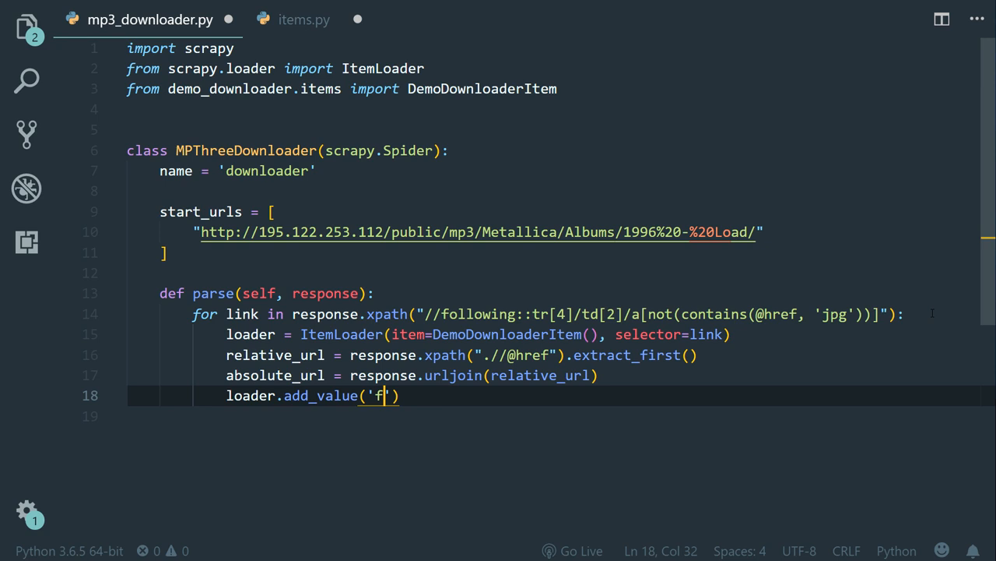
type("ile_urls")
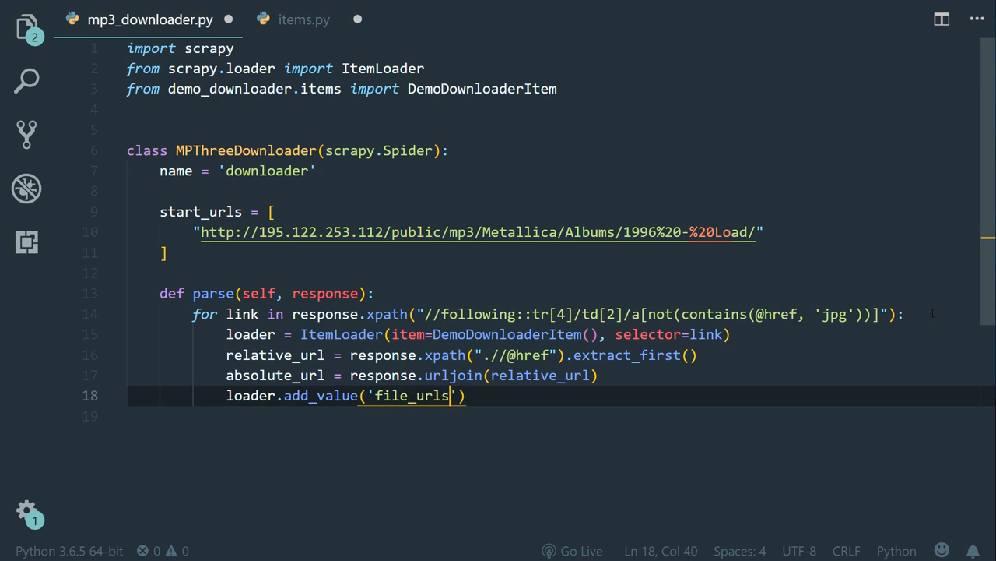
type(", absolute_url")
left_click(553, 416)
type("yield")
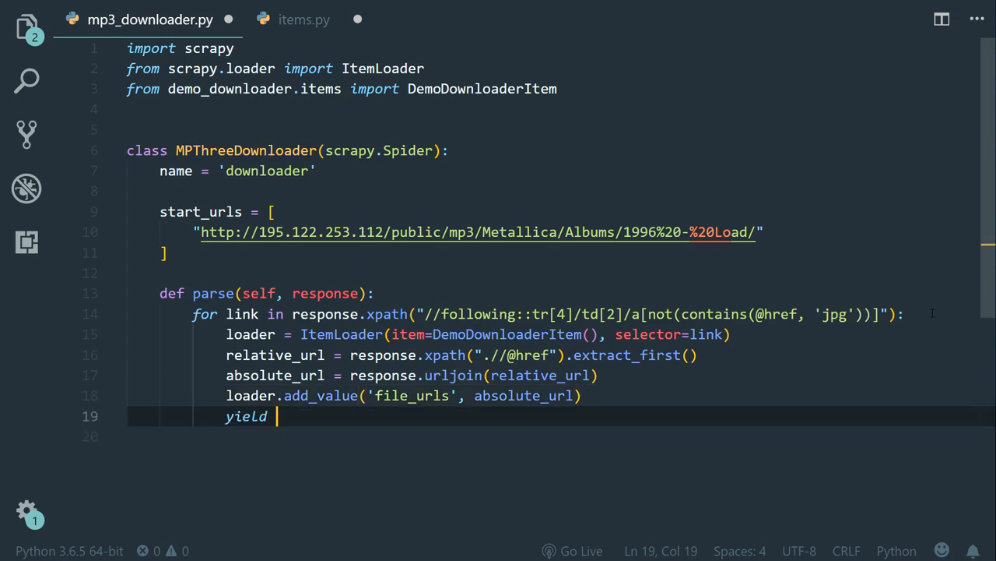
type("loader.load_item(")
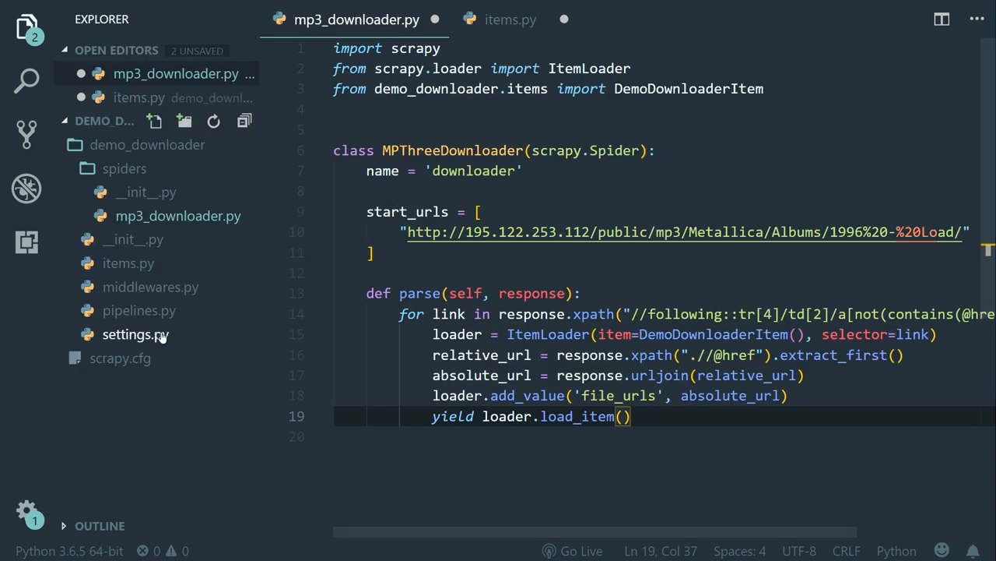
left_click(136, 334)
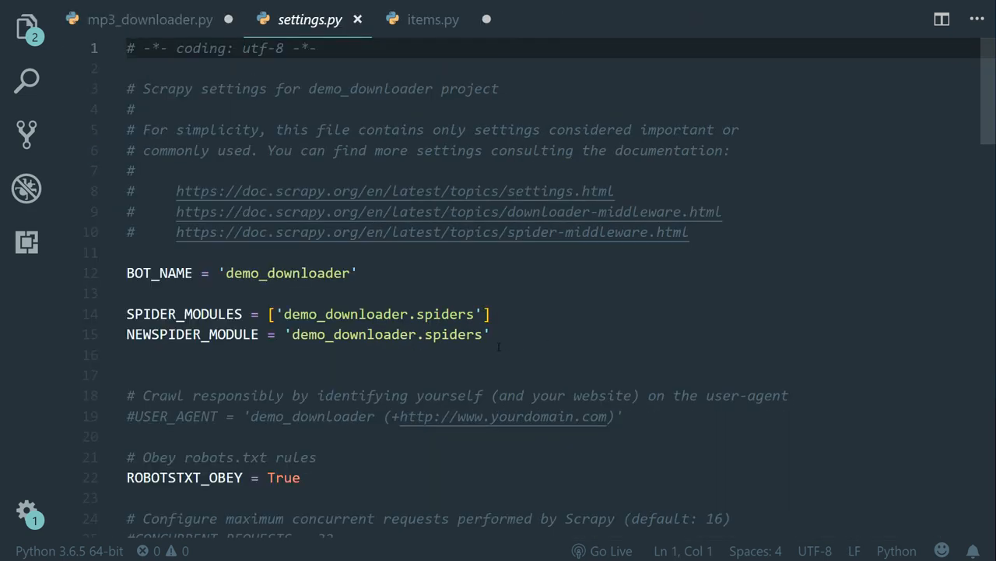
Replace the default ITEM_PIPELINES entry with 'scrapy.pipelines.files.FilesPipeline': 1.
scroll("down", 3)
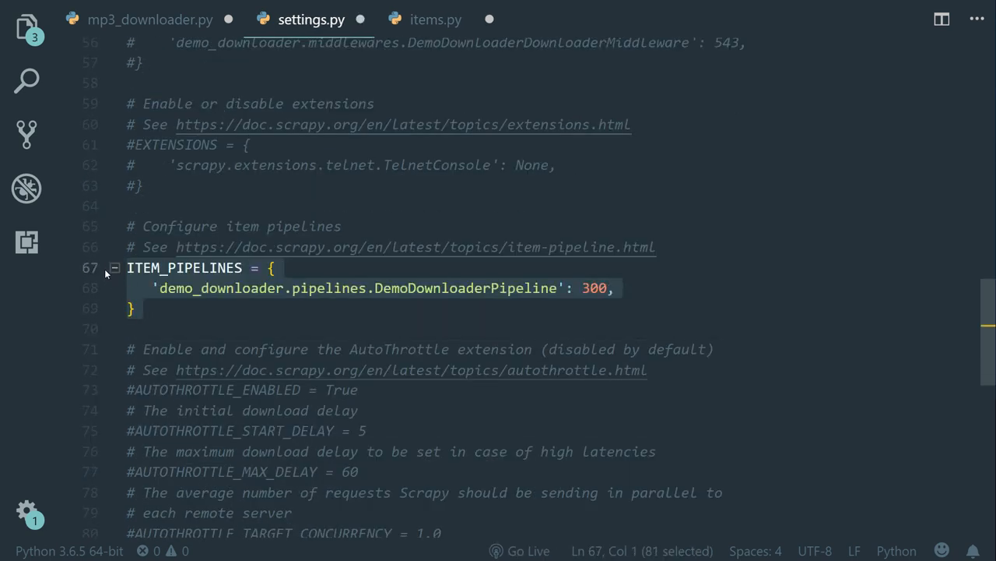
key("Delete")
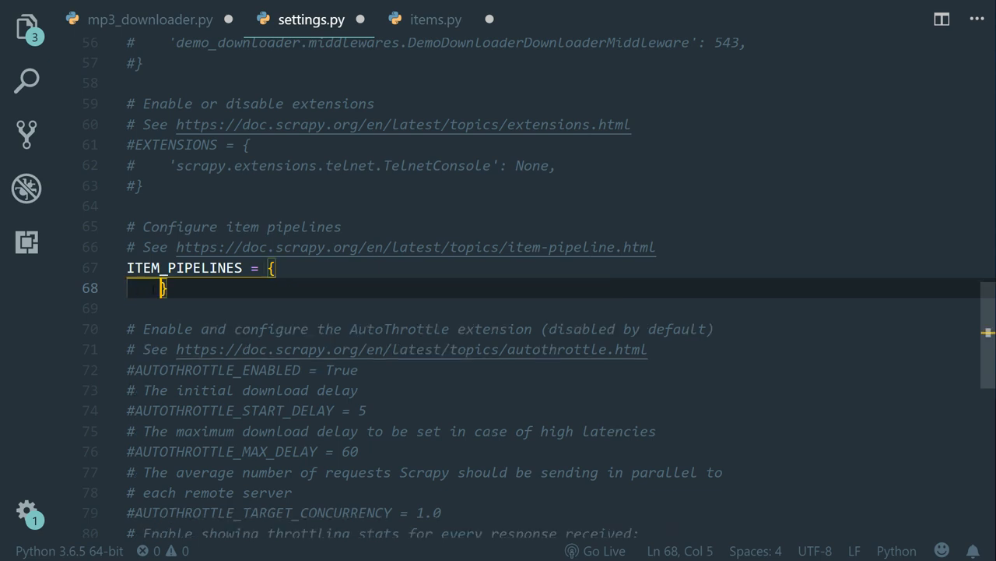
type("'scrapy.pipel")
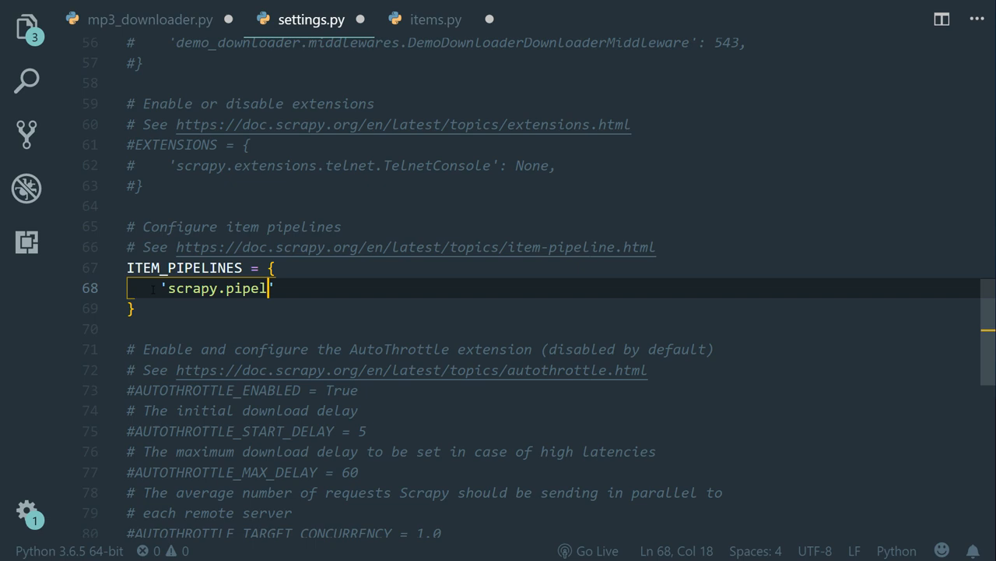
type("ines.'")
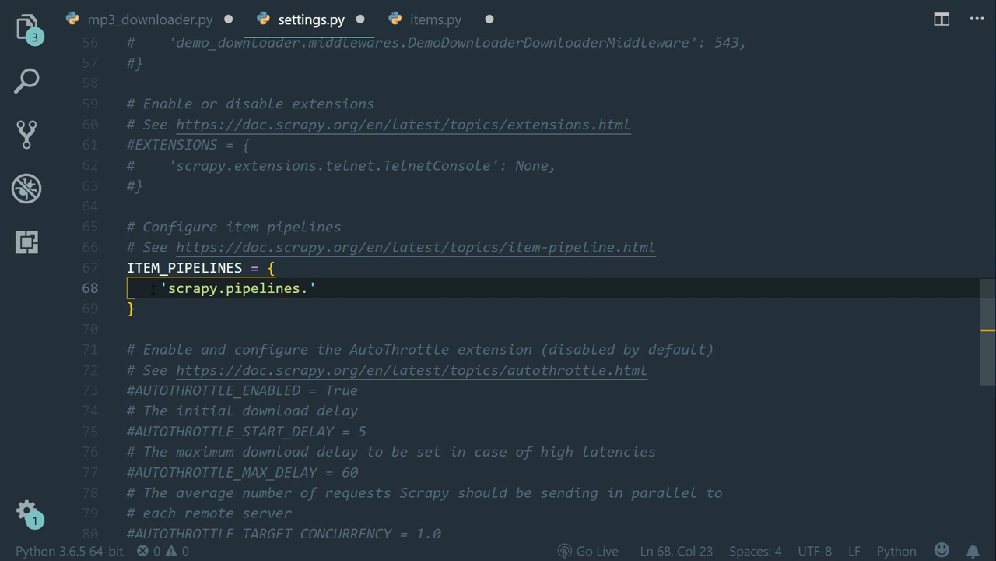
type("files.File")
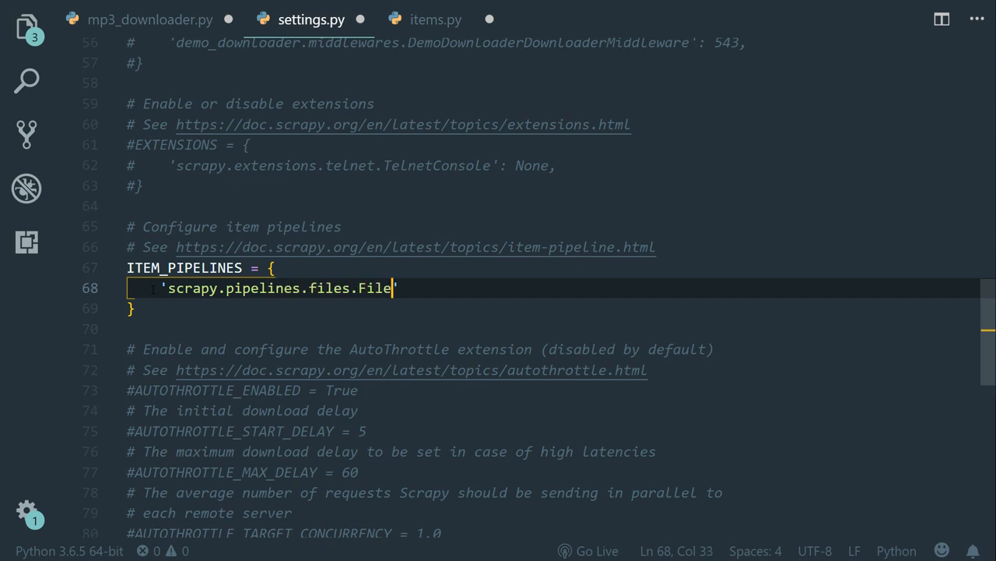
type("sPipeline")
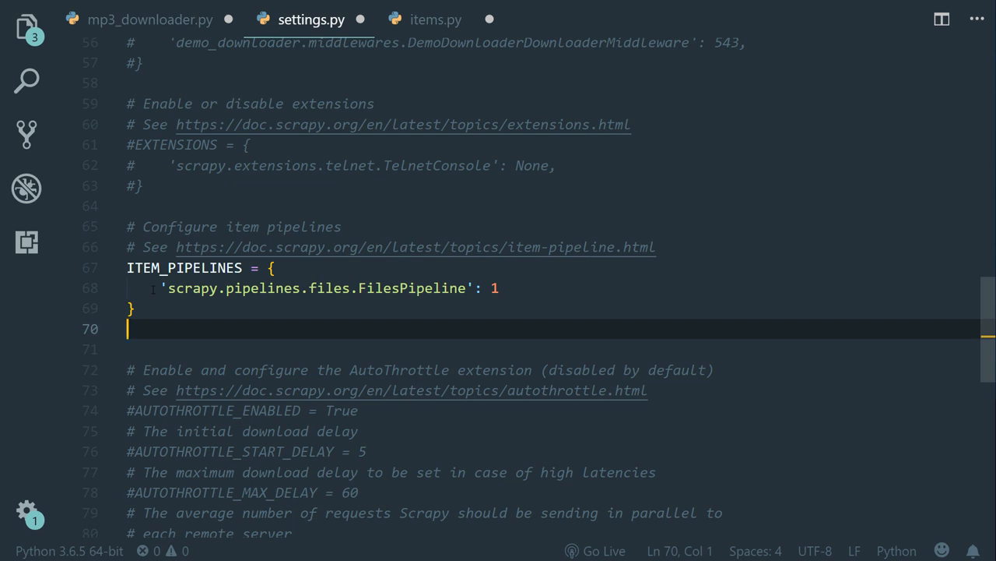
type("DOWNLOAD8")
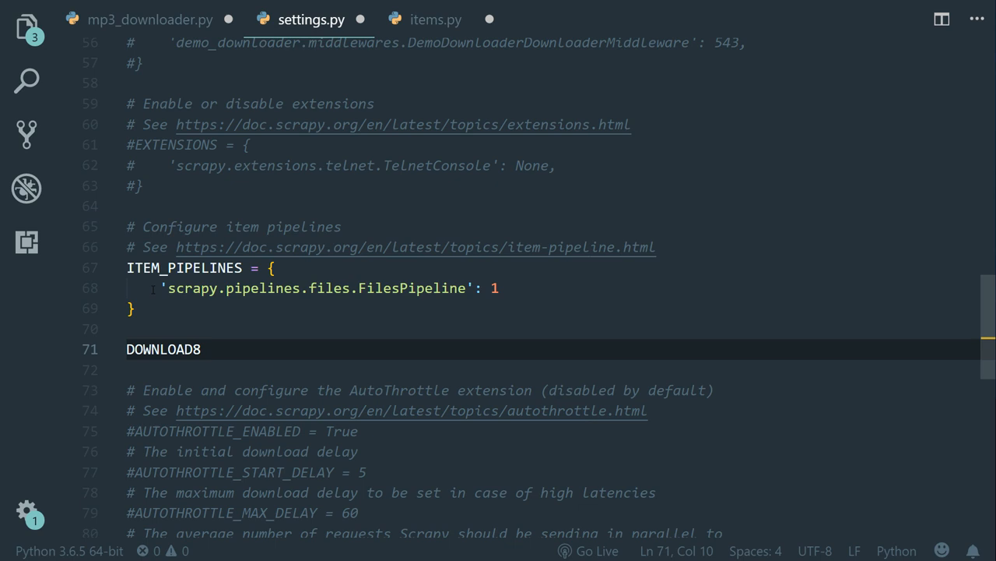
Set DOWNLOAD_TIMEOUT = 1200 and FILES_PATH to the demo_downloader folder, then switch to the terminal.
type("_TIMEOUT")
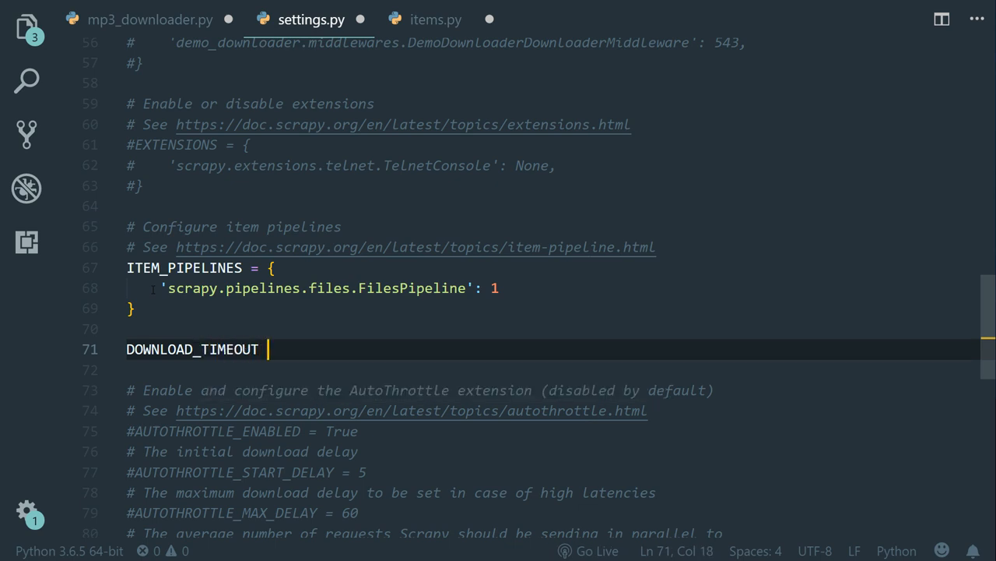
type("= 1200")
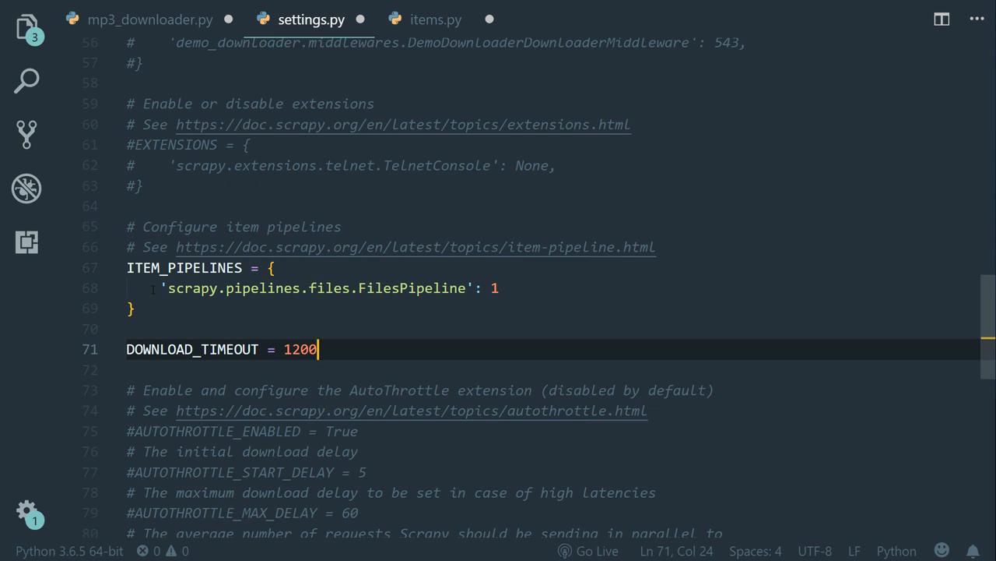
type("FI")
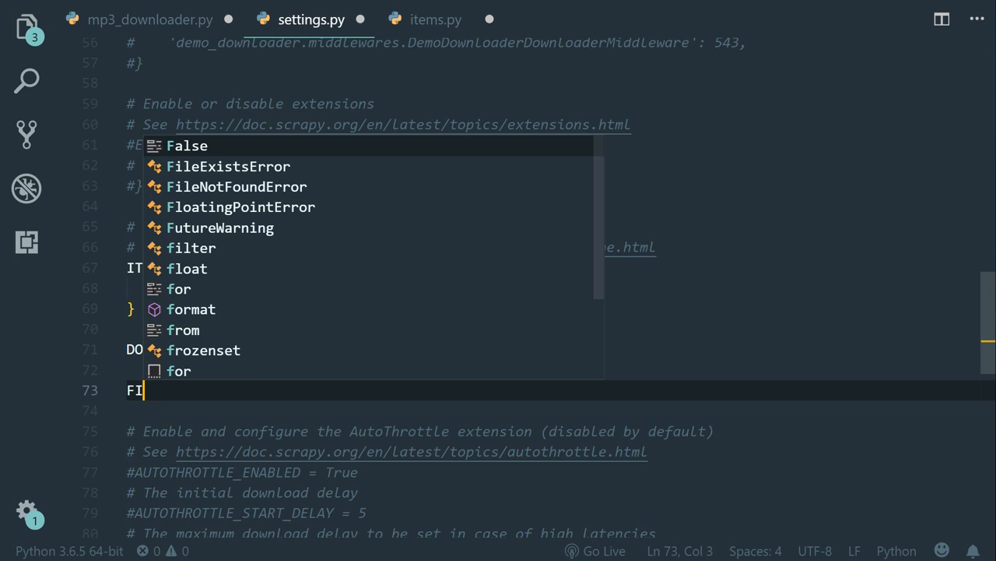
type("ILES_PATH")
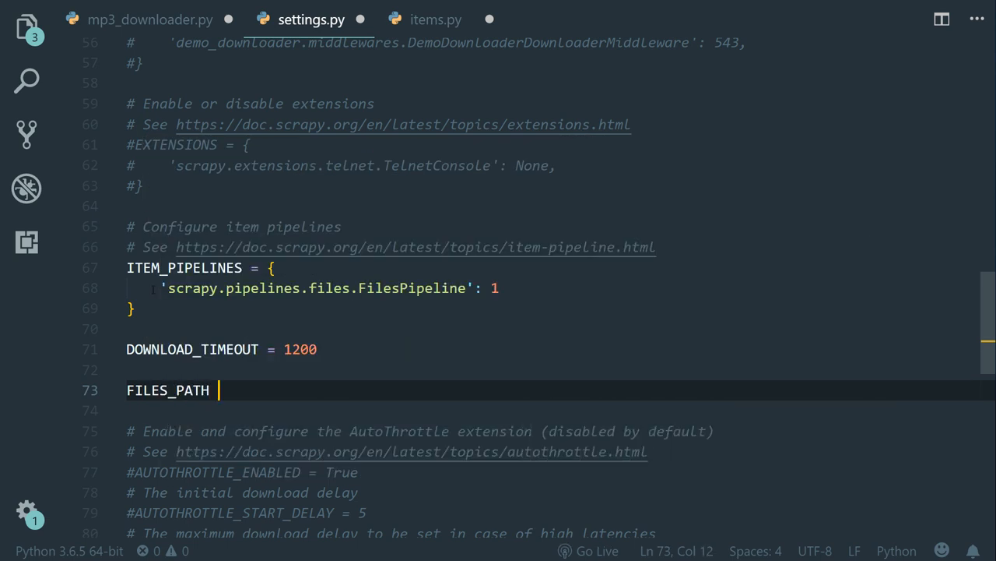
type("=")
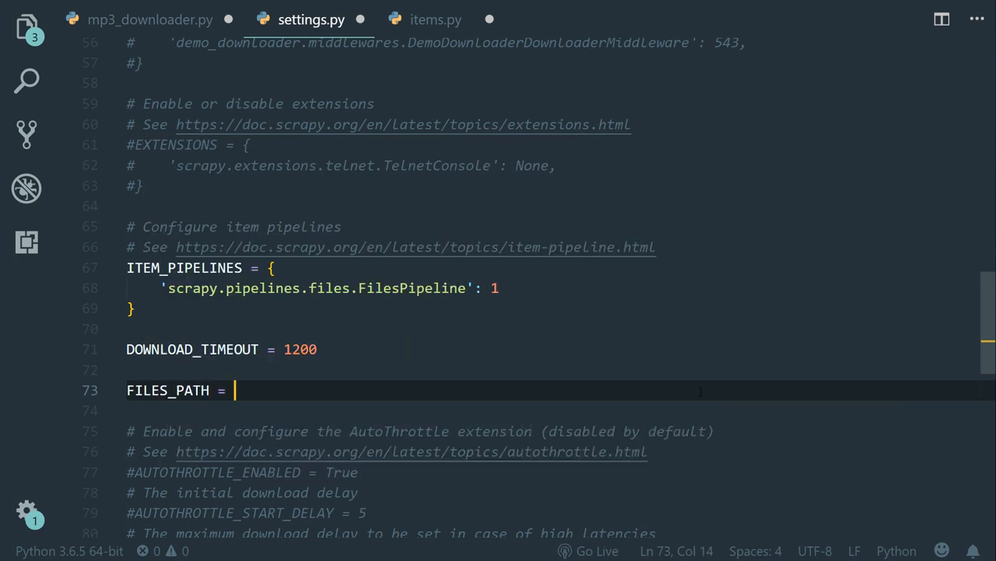
type("'C:/Users/AhmedRfik/Desktop/virtual_work/demo_downloader'")
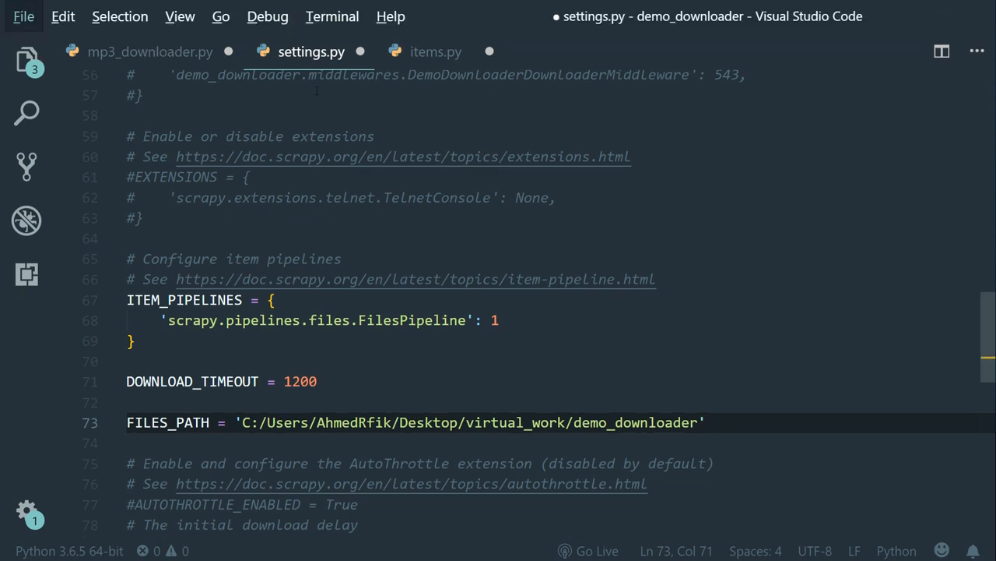
left_click(24, 15)
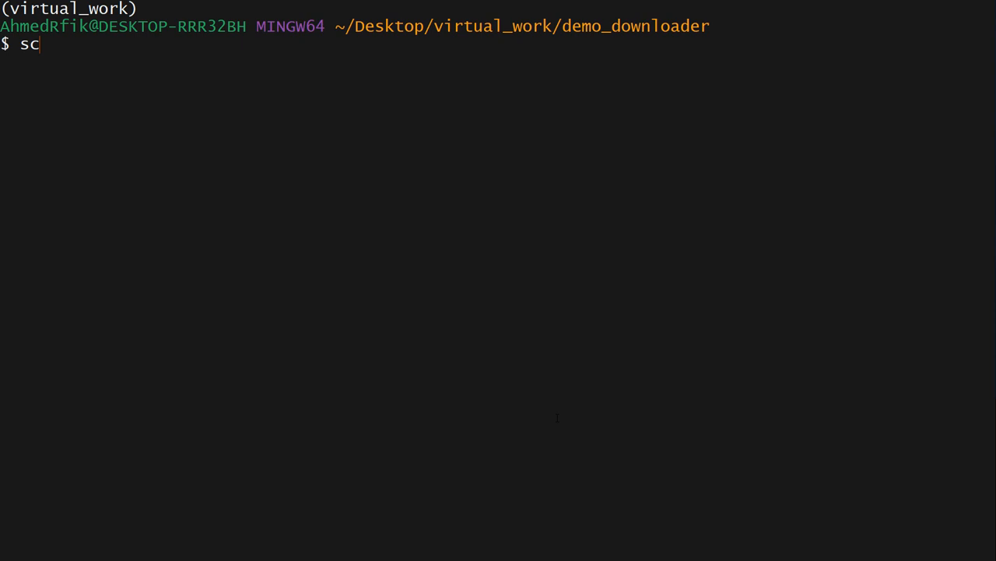
Enter the 'scrapy crawl downloader' command at the demo_downloader prompt.
type("rapy crawl down")
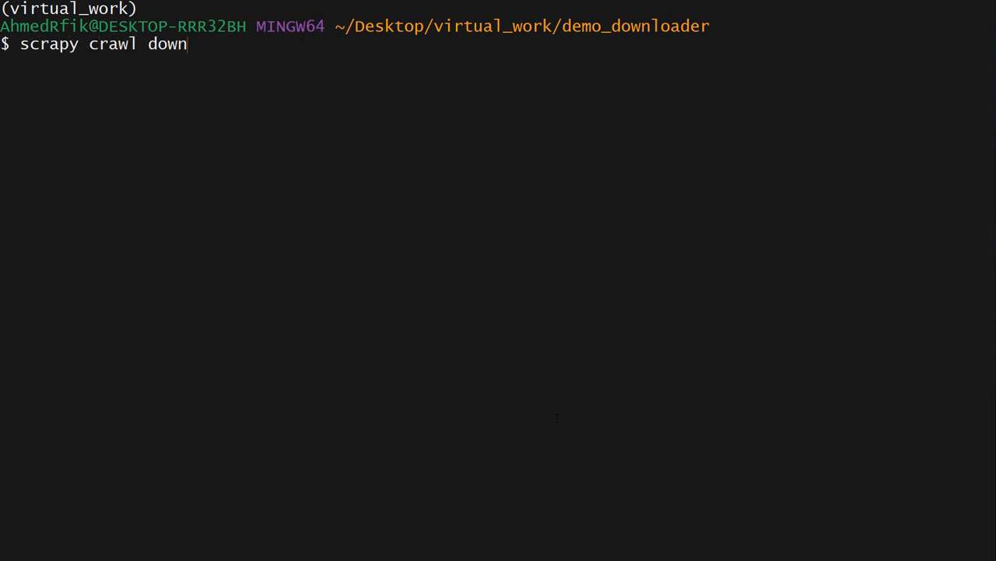
type("loader")
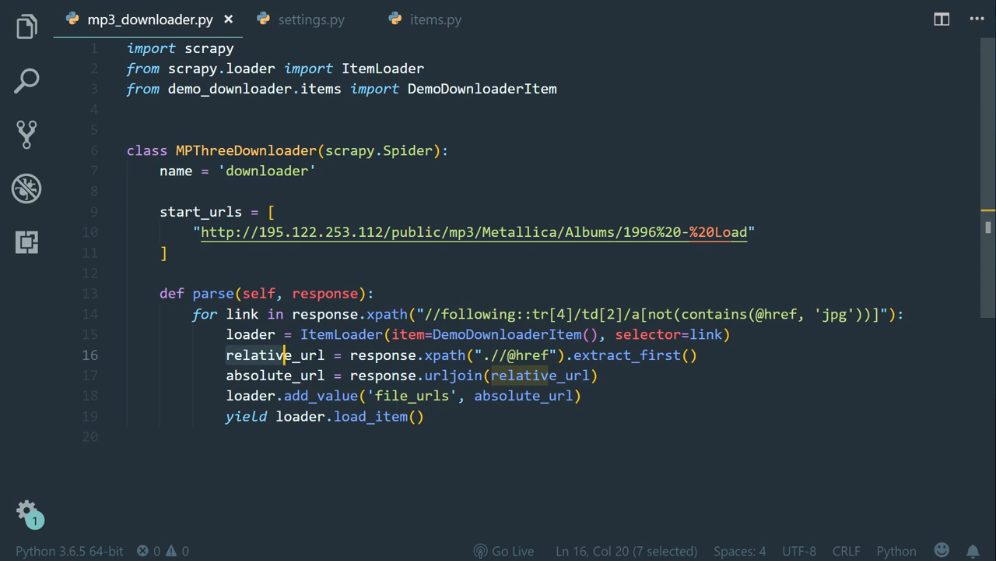
Replace 'response' with 'link' in the relative_url line of the parse loop.
double_click(274, 355)
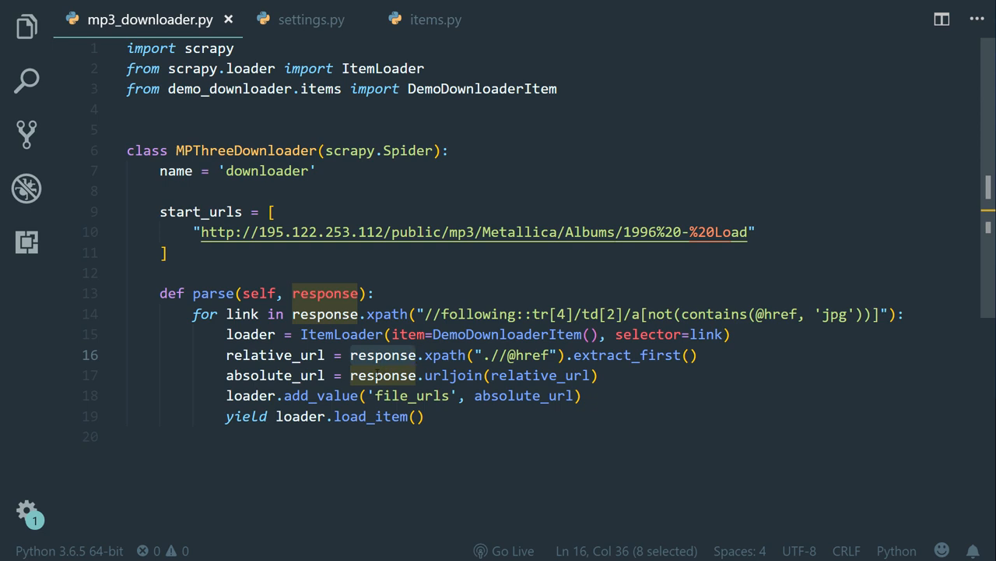
type("li")
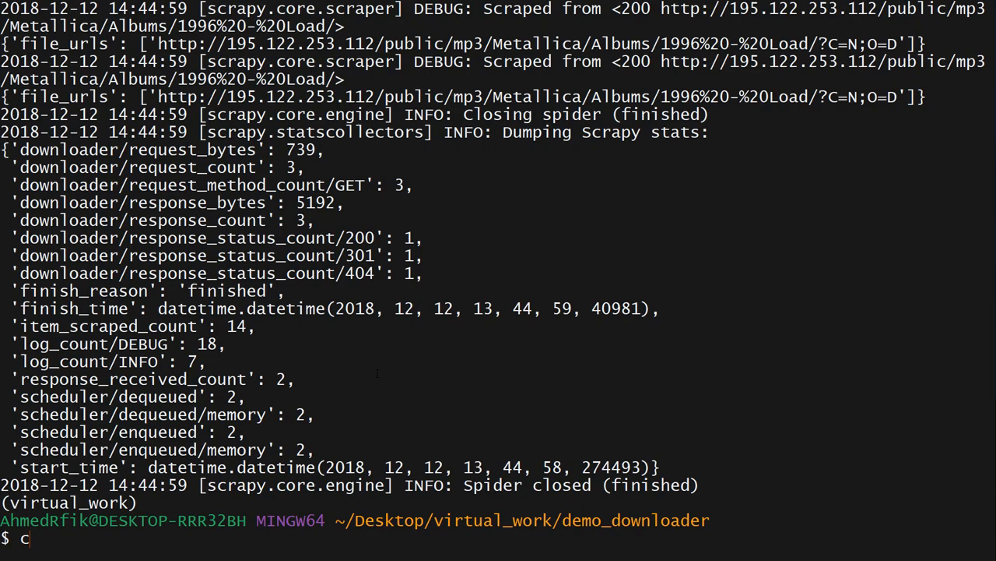
Run 'scrapy crawl downloader' again and review the scraped MP3 URLs in the log.
type("scrapy crawl downloader")
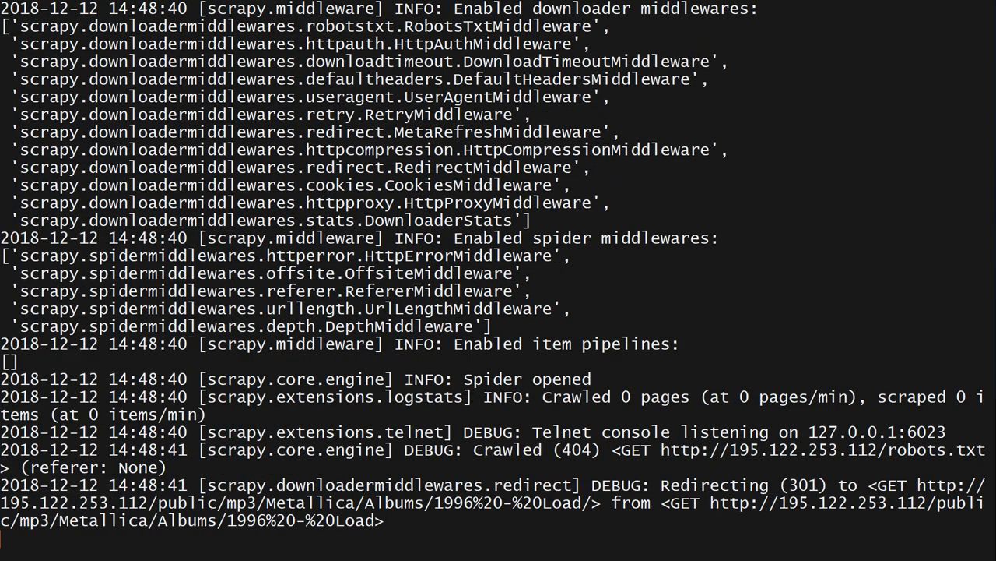
scroll("down", 3)
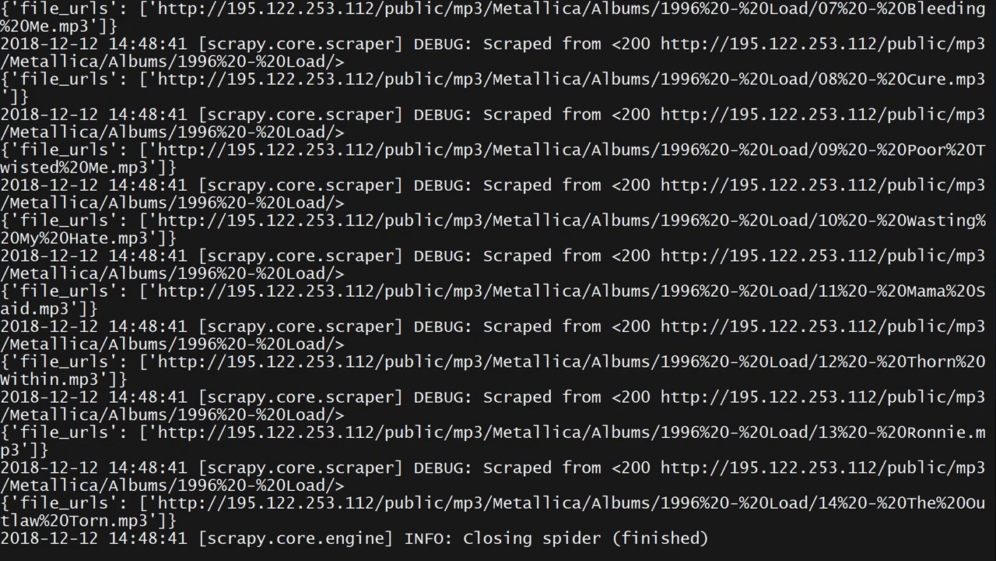
scroll("down", 3)
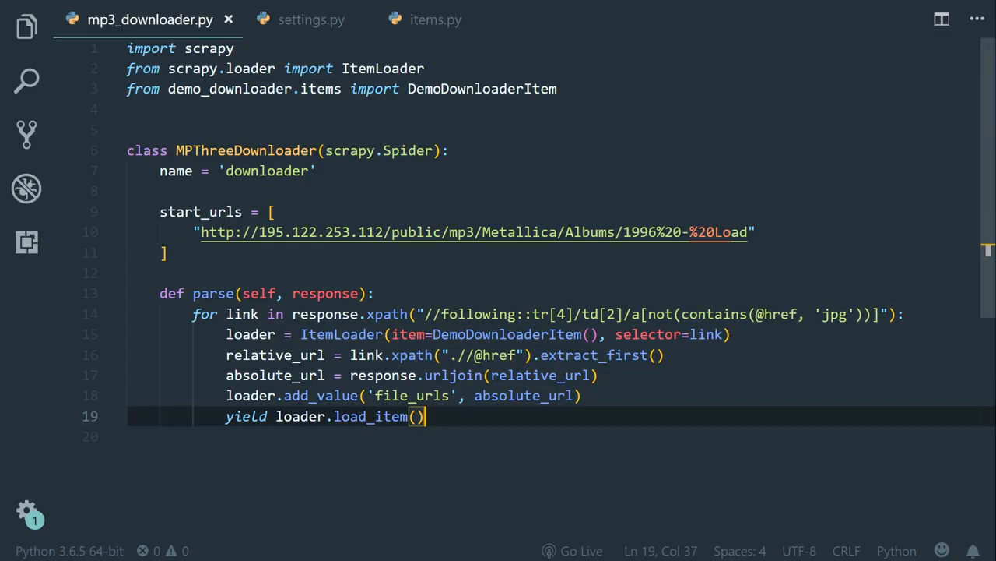
Return to settings.py and select the FILES_PATH setting name to rename it to FILES_STORE.
left_click_drag(226, 333, 426, 415)
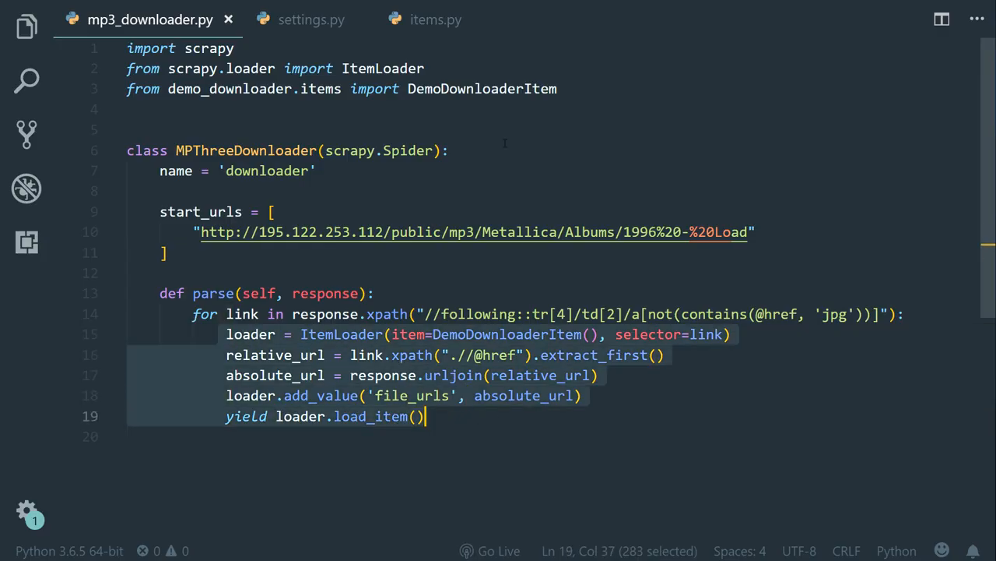
left_click(312, 19)
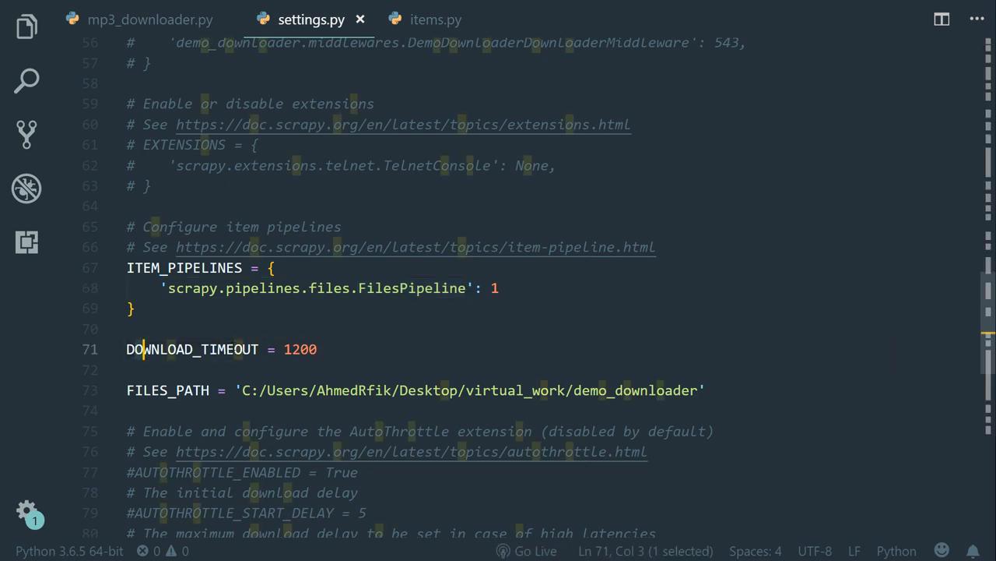
double_click(143, 389)
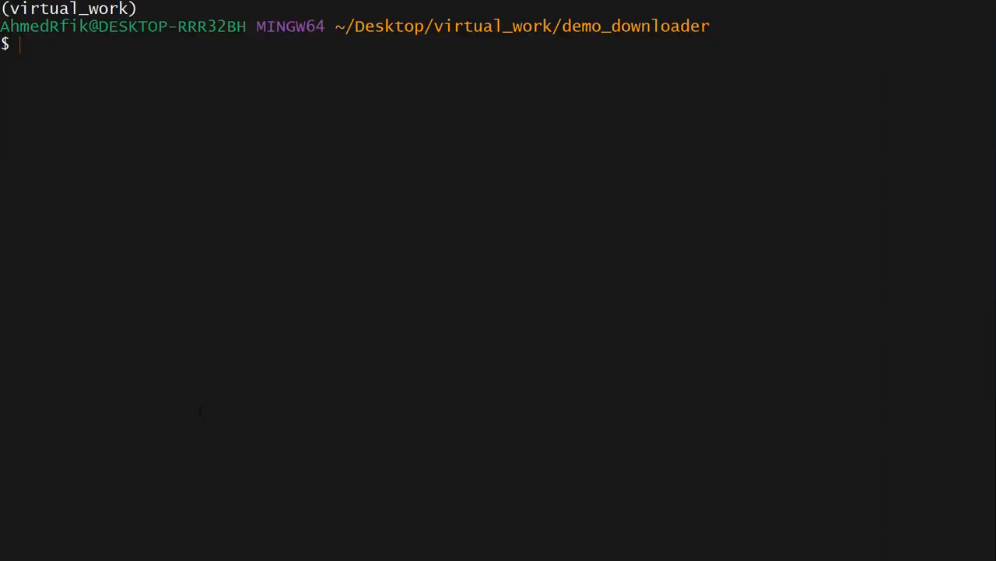
Run 'scrapy crawl downloader' with FilesPipeline enabled and follow the download log.
type("scrapy crawl downloader")
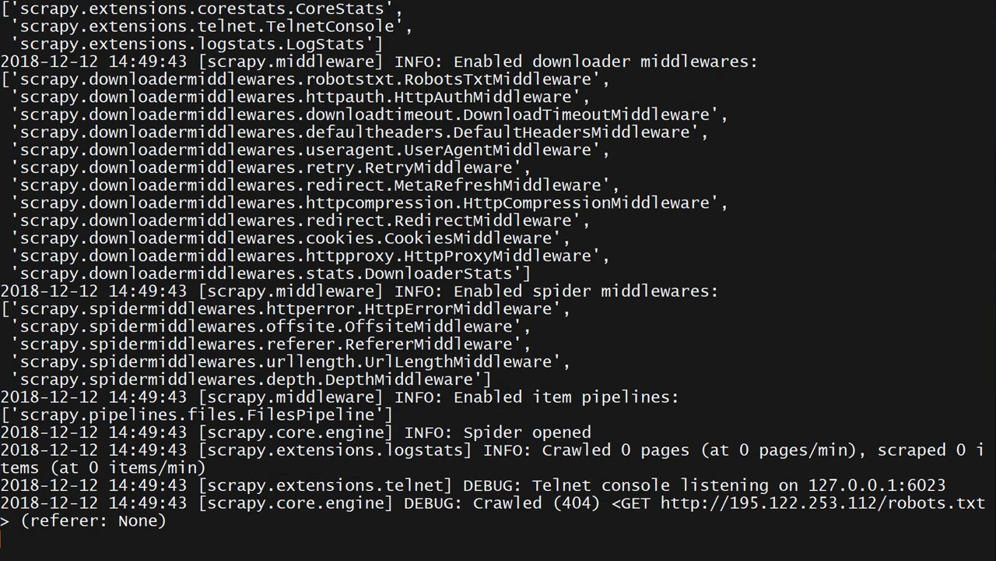
scroll("down", 3)
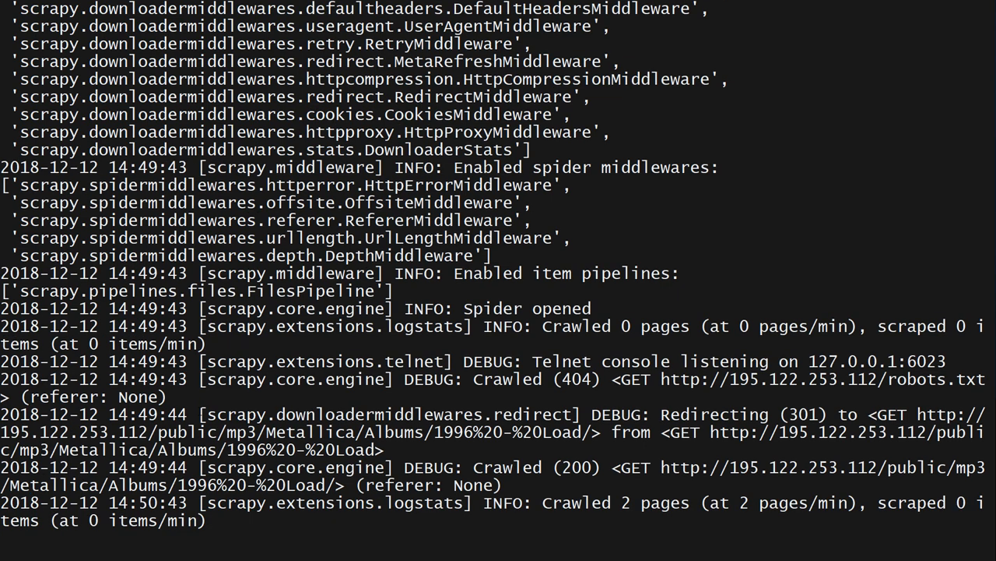
scroll("down", 3)
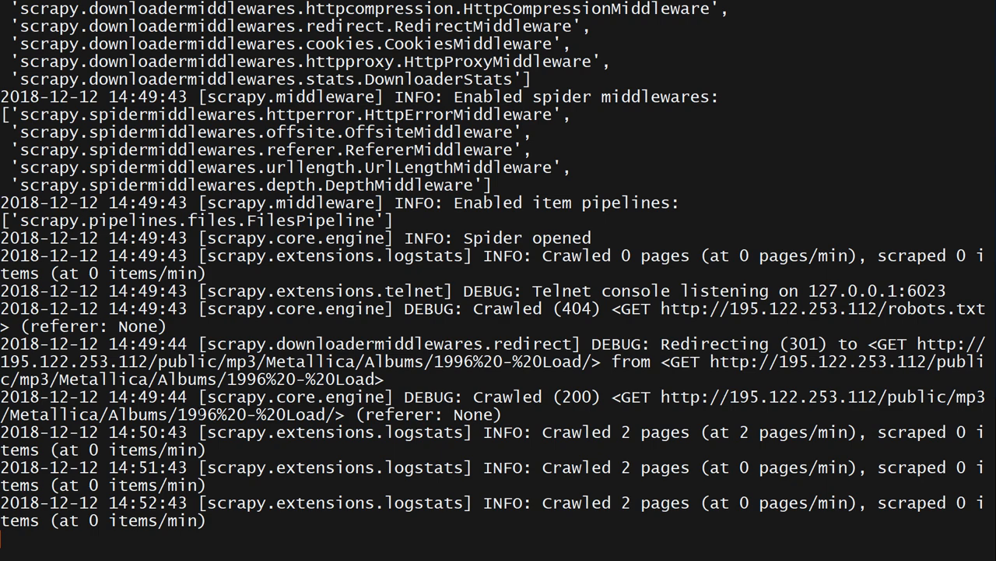
scroll("down", 3)
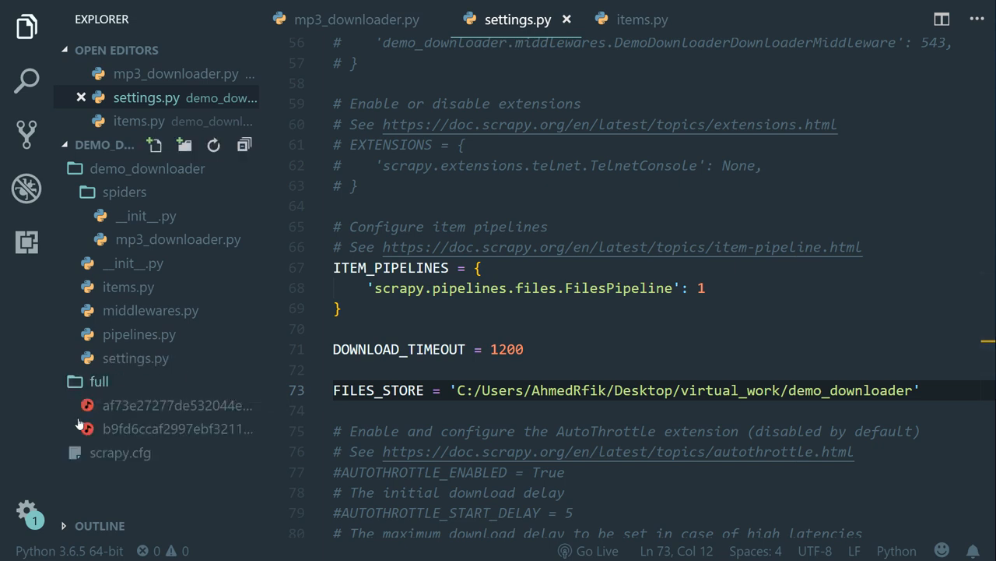
mouse_move(215, 459)
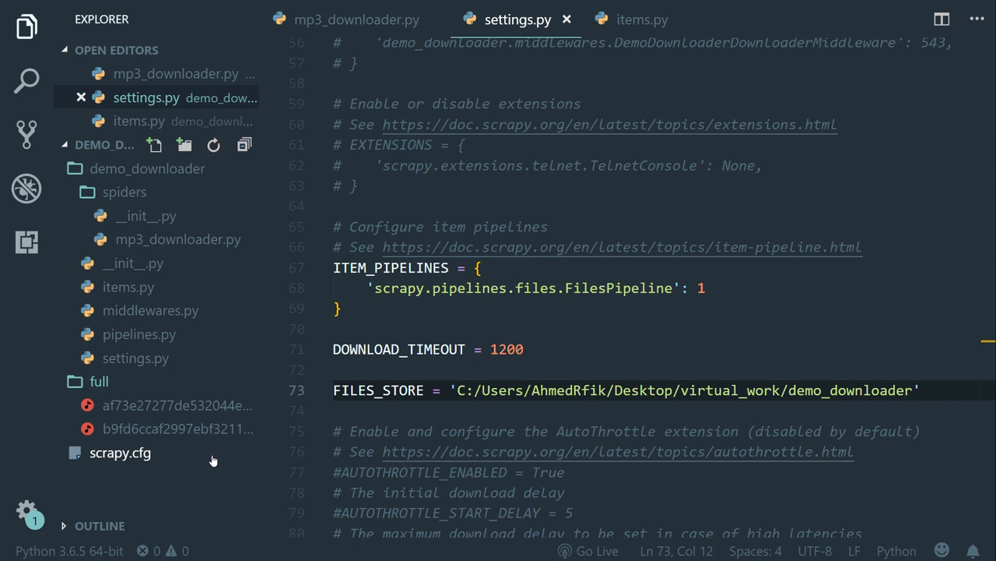
mouse_move(178, 405)
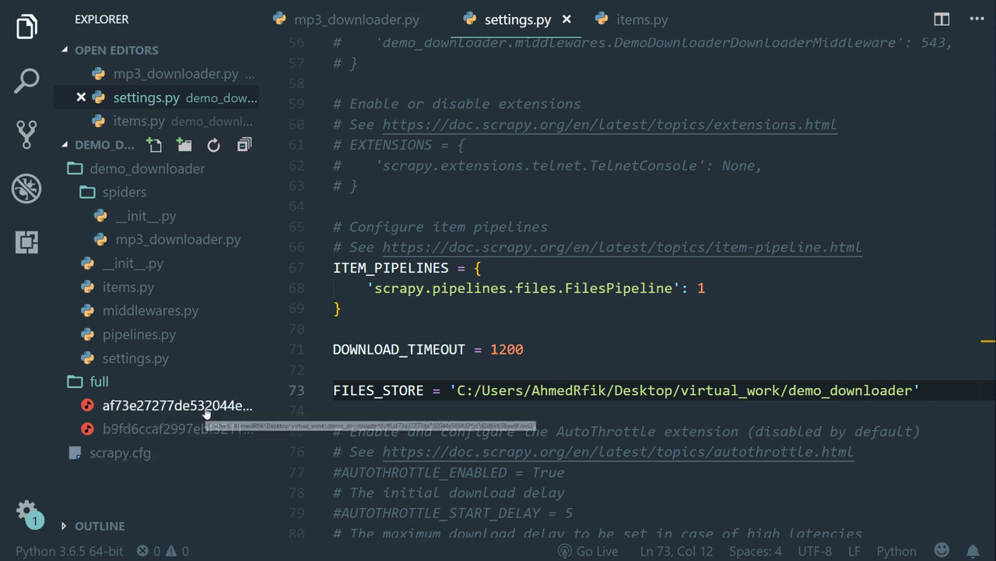
mouse_move(179, 429)
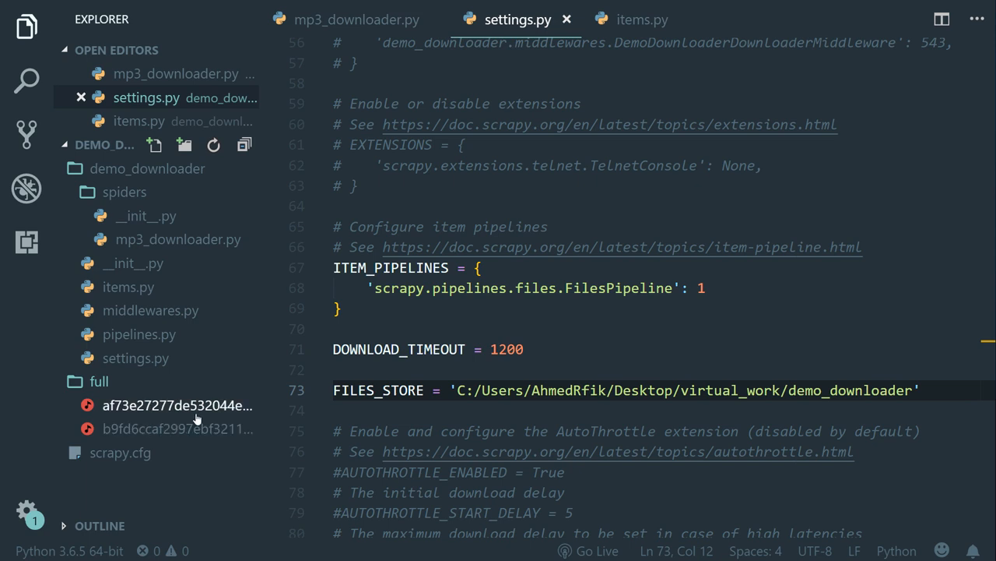
mouse_move(177, 429)
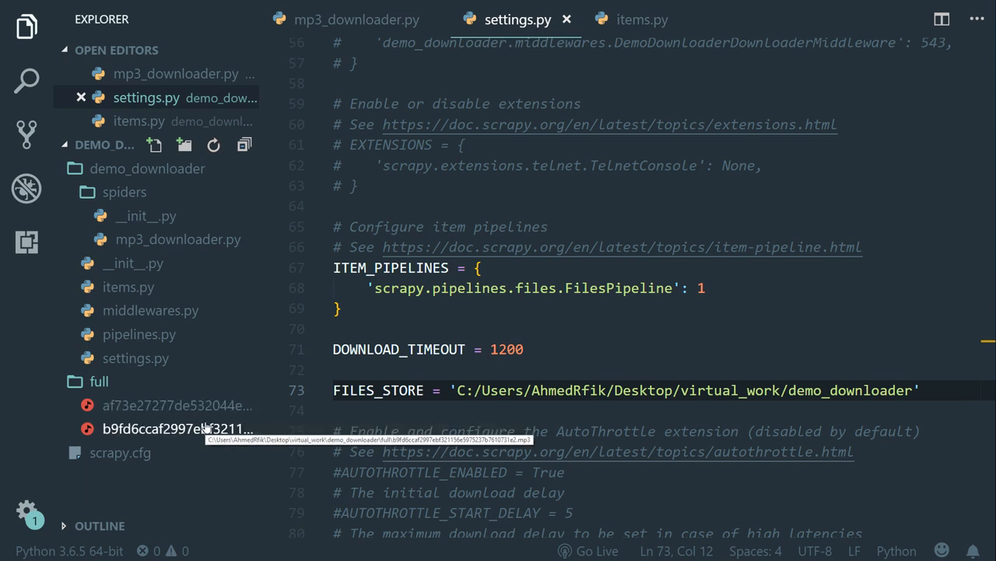